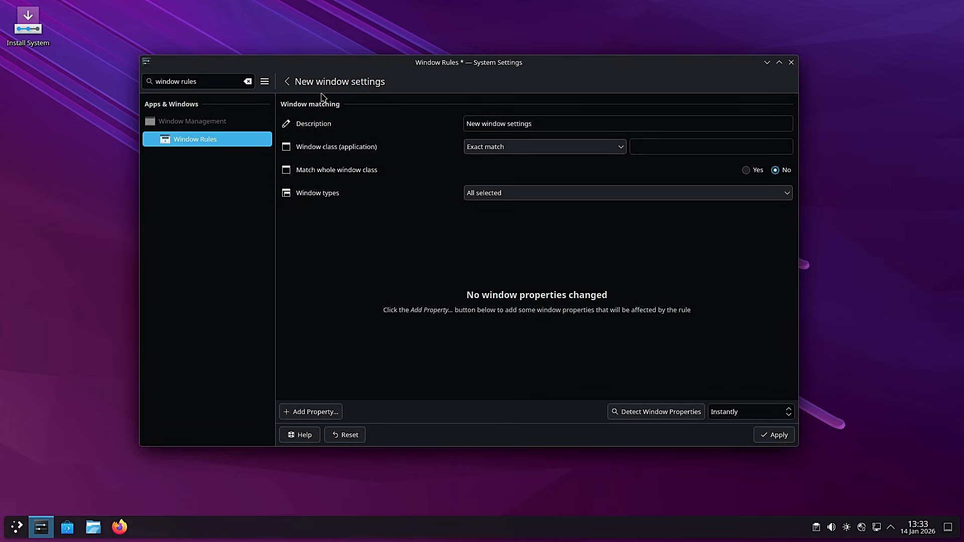
Step: Reopen the new window rule from the list, describe it as 'Test', and apply
{"action": "left_click", "coordinate": [746, 411]}
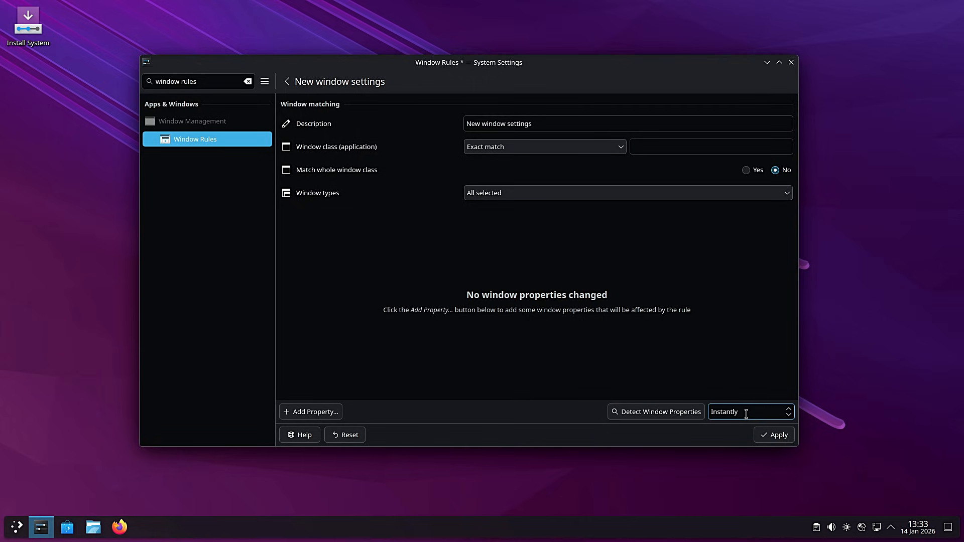
{"action": "left_click", "coordinate": [285, 82]}
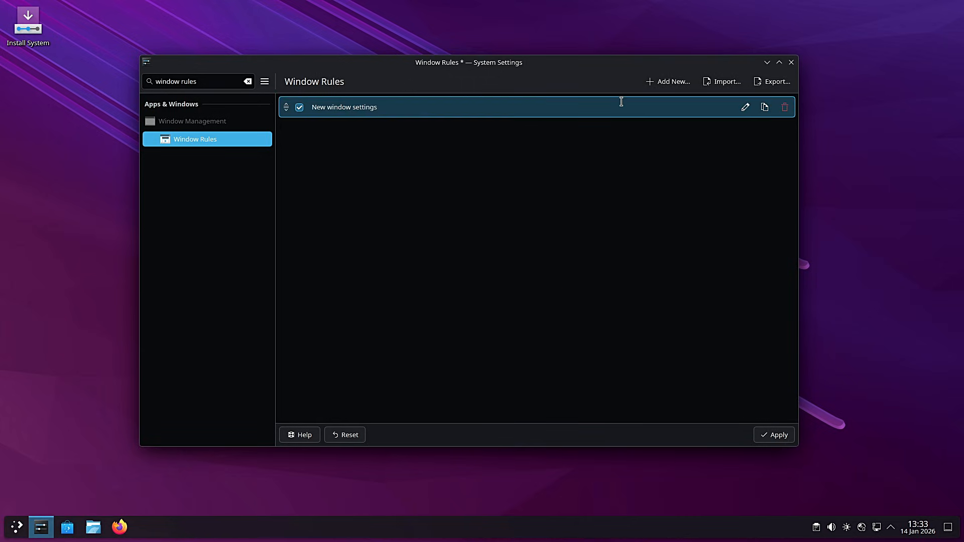
{"action": "left_click", "coordinate": [744, 107]}
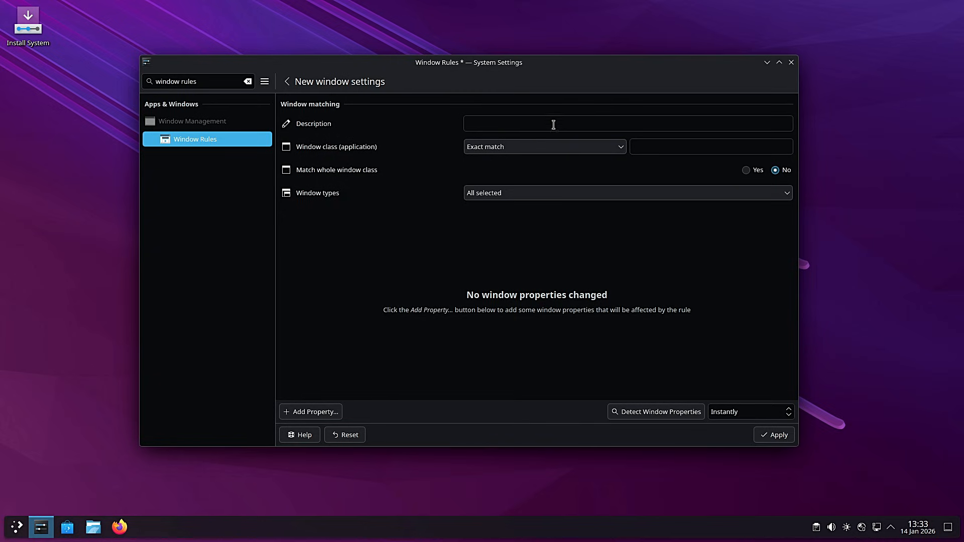
{"action": "type", "text": "T"}
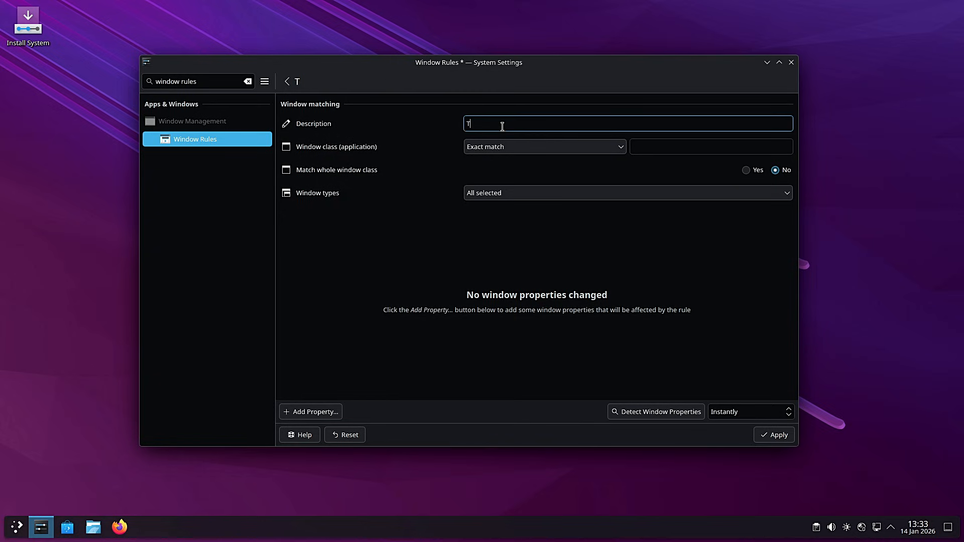
{"action": "type", "text": "est"}
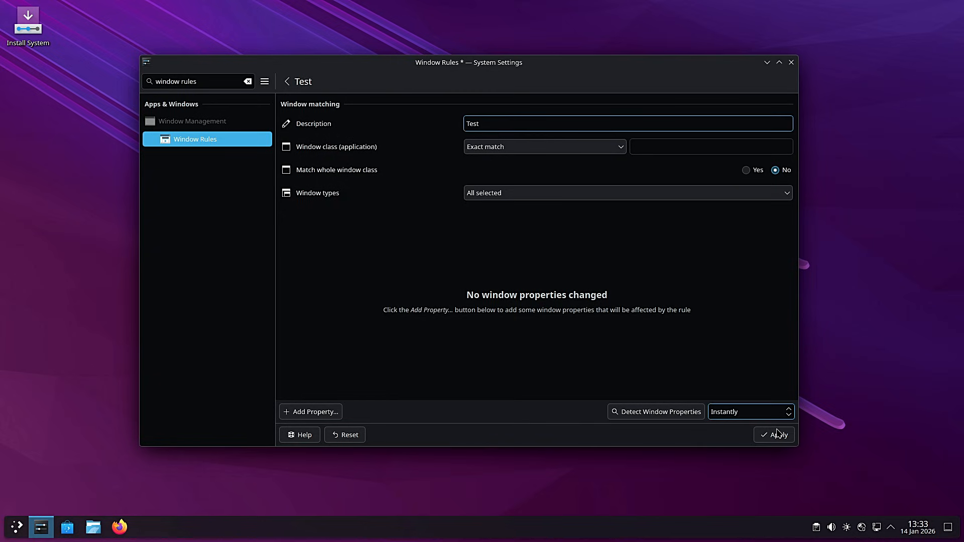
{"action": "left_click", "coordinate": [773, 435]}
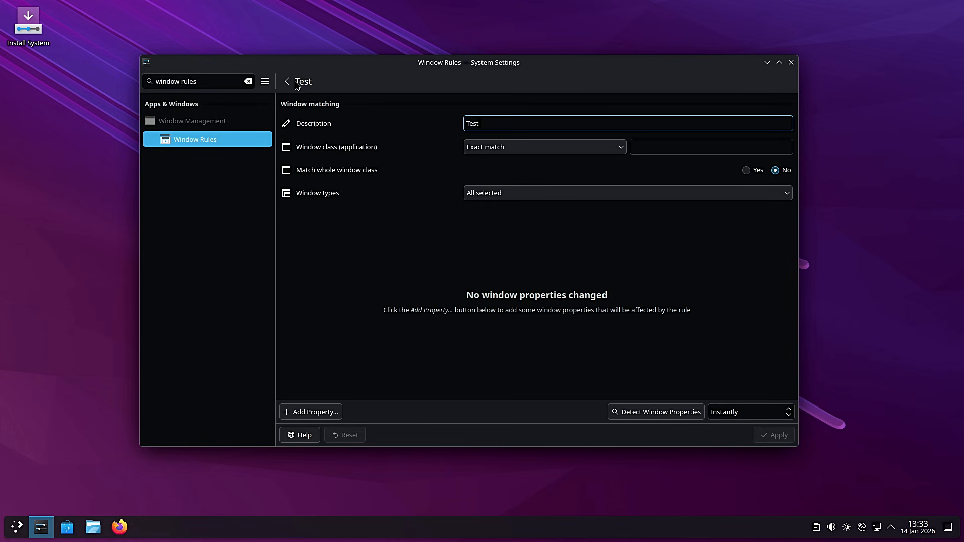
{"action": "left_click", "coordinate": [286, 82]}
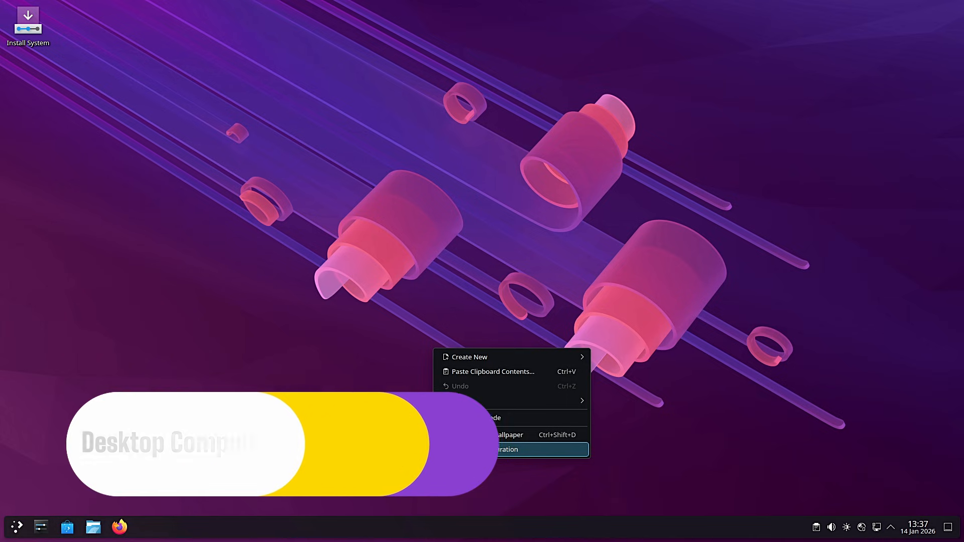
Step: Enter edit mode, search widgets for 'weat', and drop Weather Report on the desktop
{"action": "left_click", "coordinate": [501, 449]}
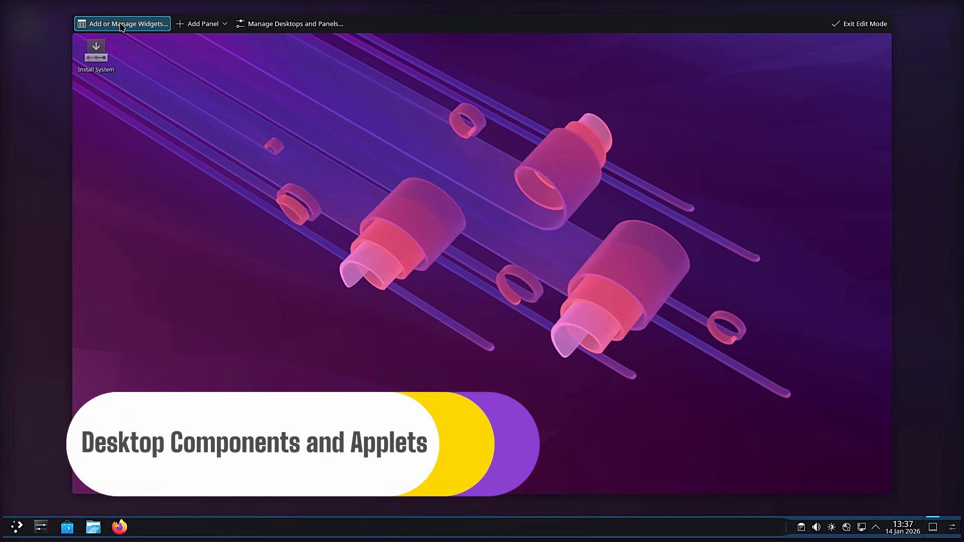
{"action": "left_click", "coordinate": [121, 24]}
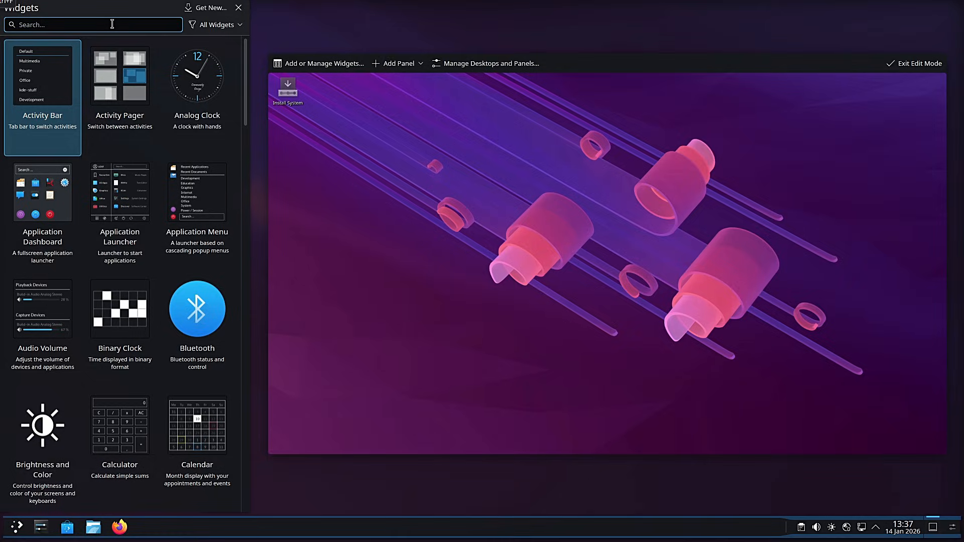
{"action": "type", "text": "weat"}
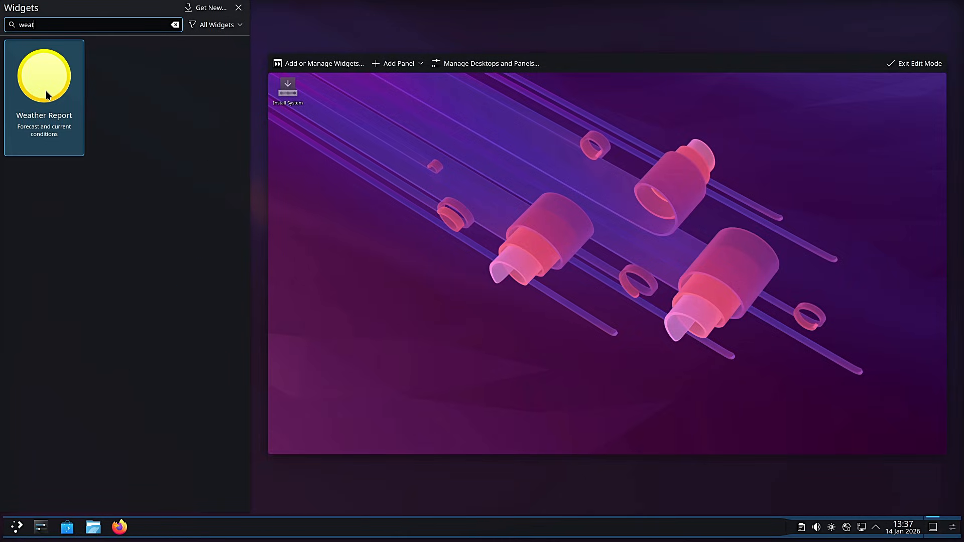
{"action": "left_click_drag", "start_coordinate": [44, 76], "coordinate": [245, 161]}
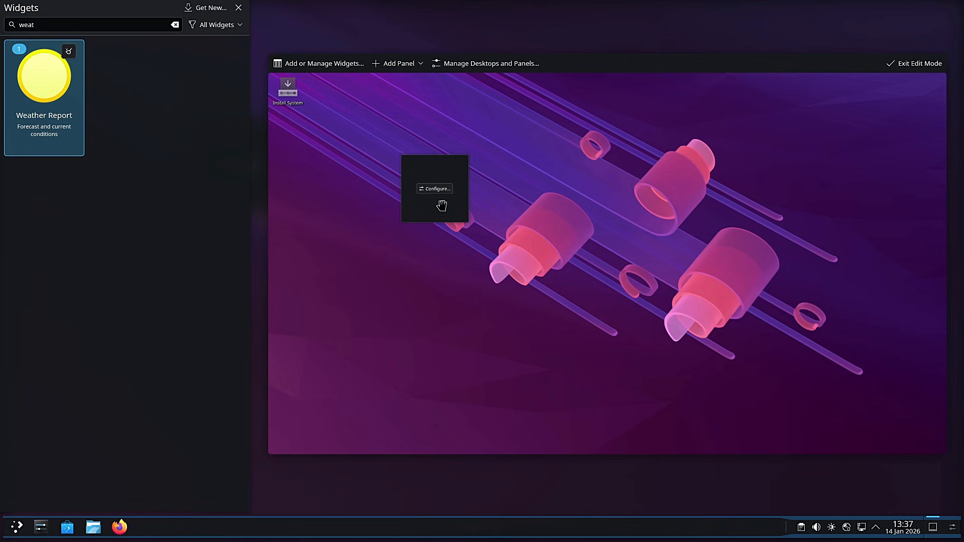
{"action": "left_click", "coordinate": [238, 8]}
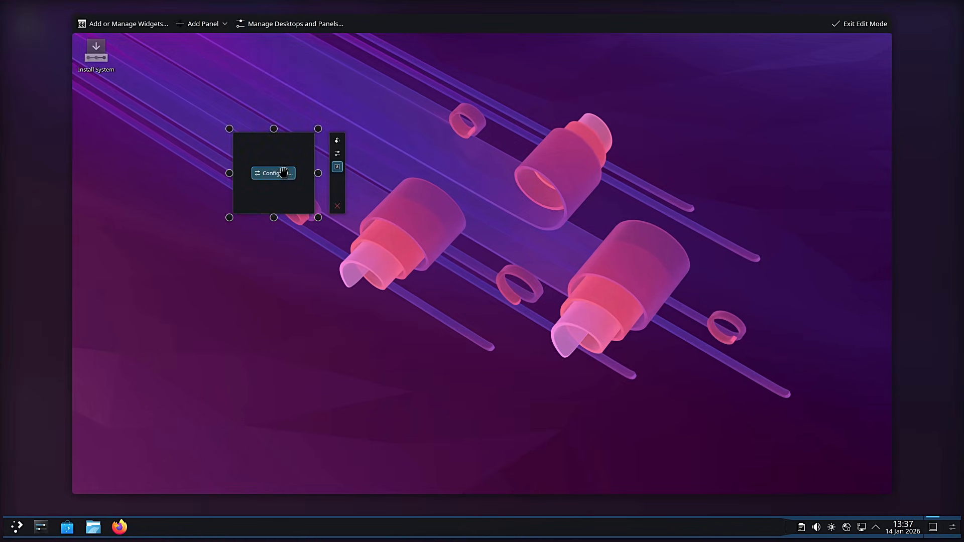
Step: Set the weather location to Bucharest, Romania (BBC Weather) and resize the widget larger
{"action": "left_click", "coordinate": [273, 172]}
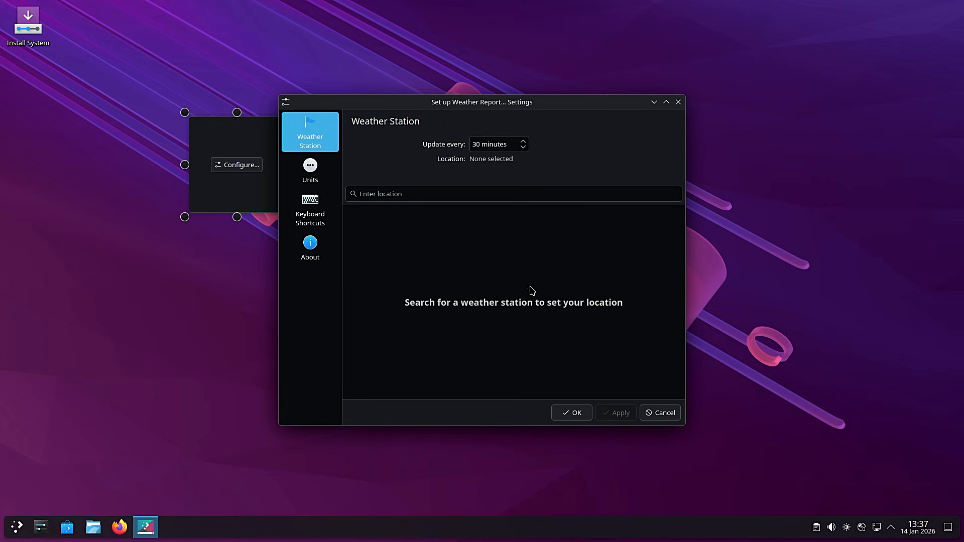
{"action": "left_click", "coordinate": [513, 194]}
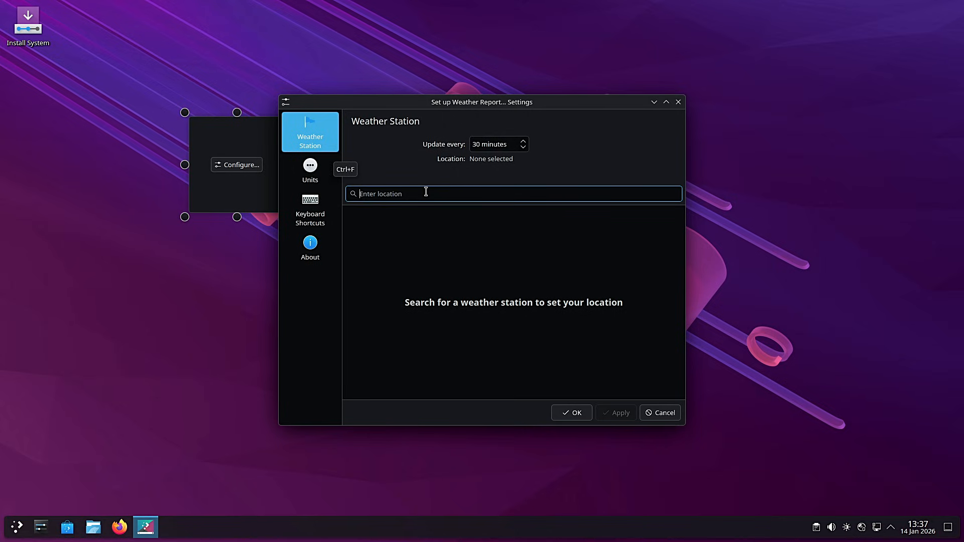
{"action": "type", "text": "b"}
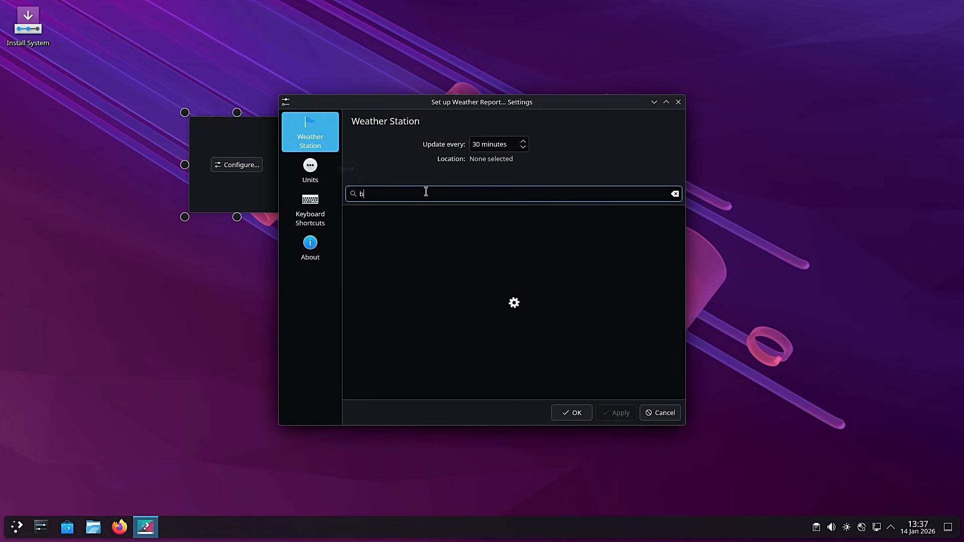
{"action": "type", "text": "ucharest"}
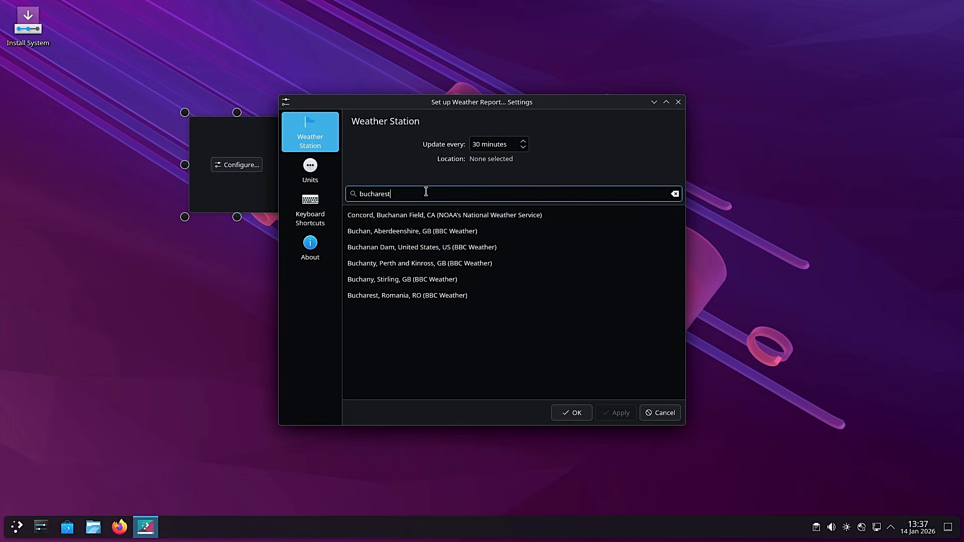
{"action": "left_click", "coordinate": [408, 295]}
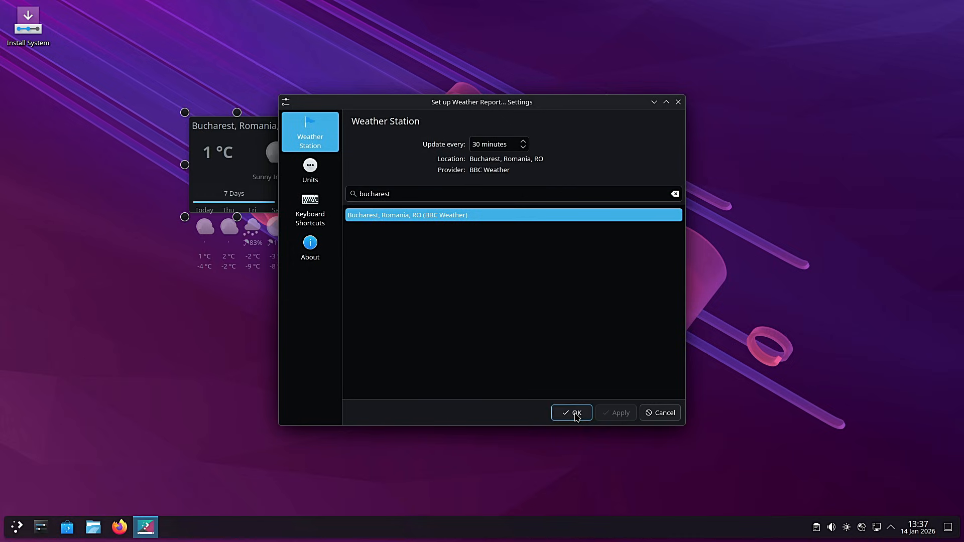
{"action": "left_click", "coordinate": [570, 413]}
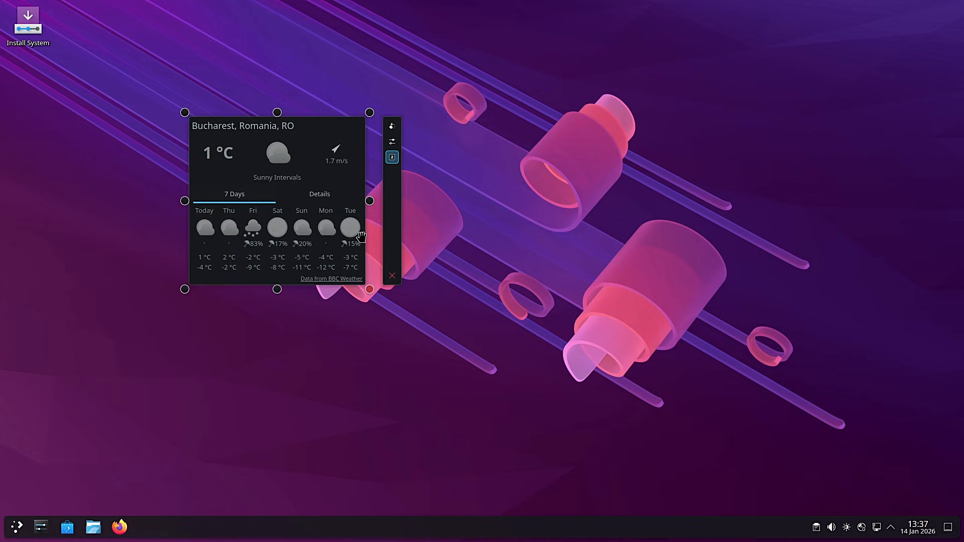
{"action": "left_click_drag", "start_coordinate": [369, 287], "coordinate": [452, 327]}
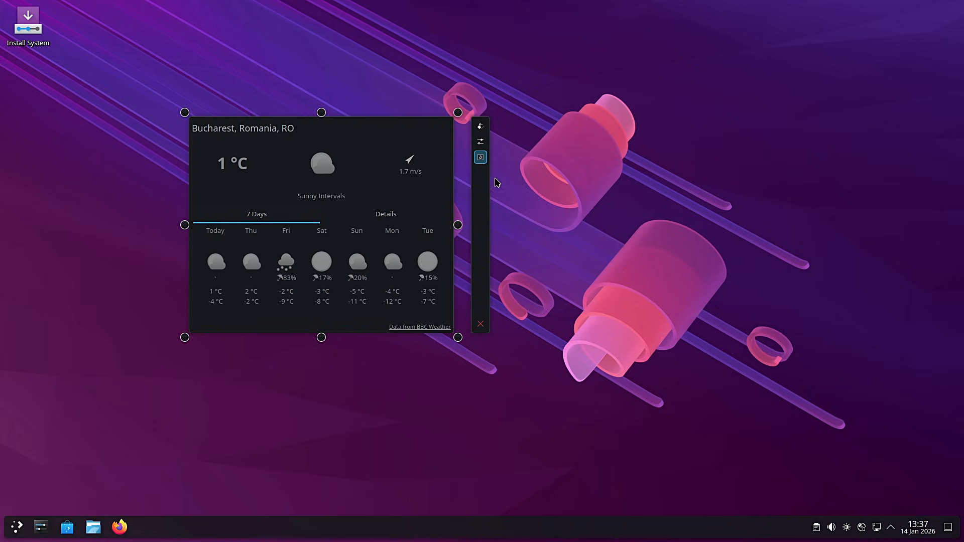
{"action": "mouse_move", "coordinate": [480, 142]}
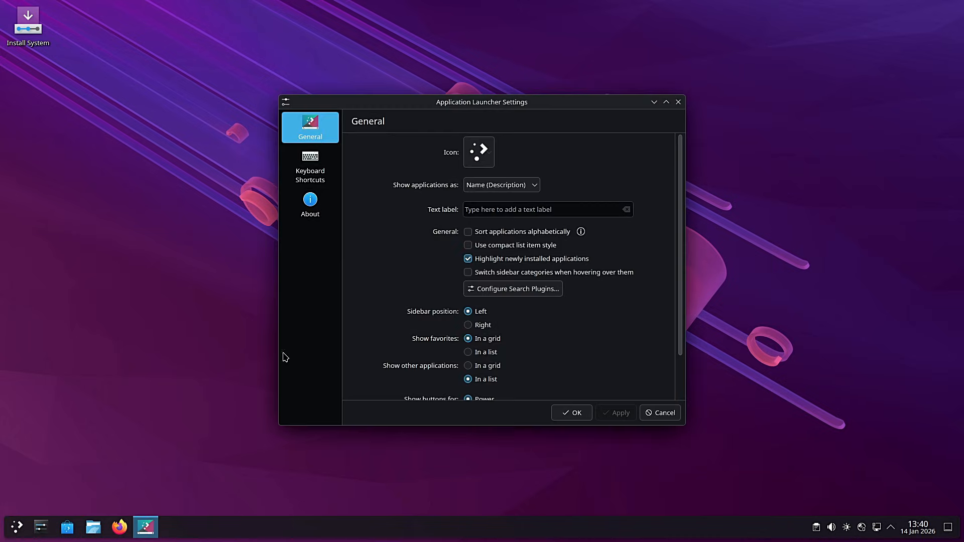
Step: Close Application Launcher Settings and search the launcher for 'app'
{"action": "left_click", "coordinate": [500, 184]}
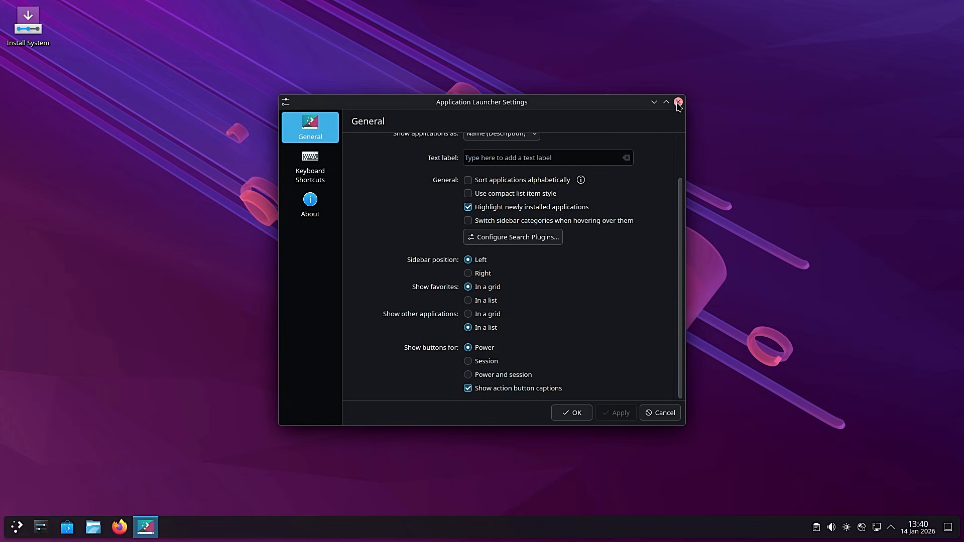
{"action": "left_click", "coordinate": [678, 102]}
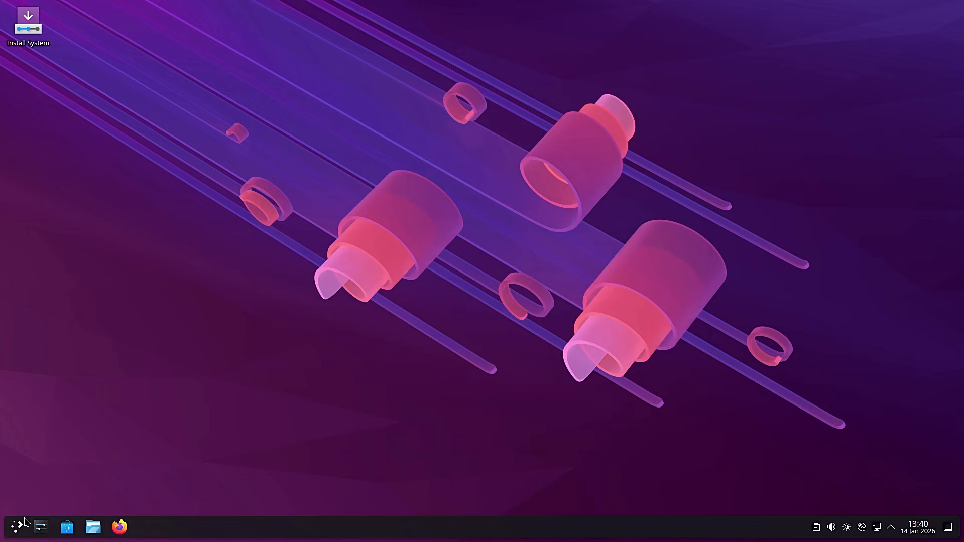
{"action": "left_click", "coordinate": [8, 526]}
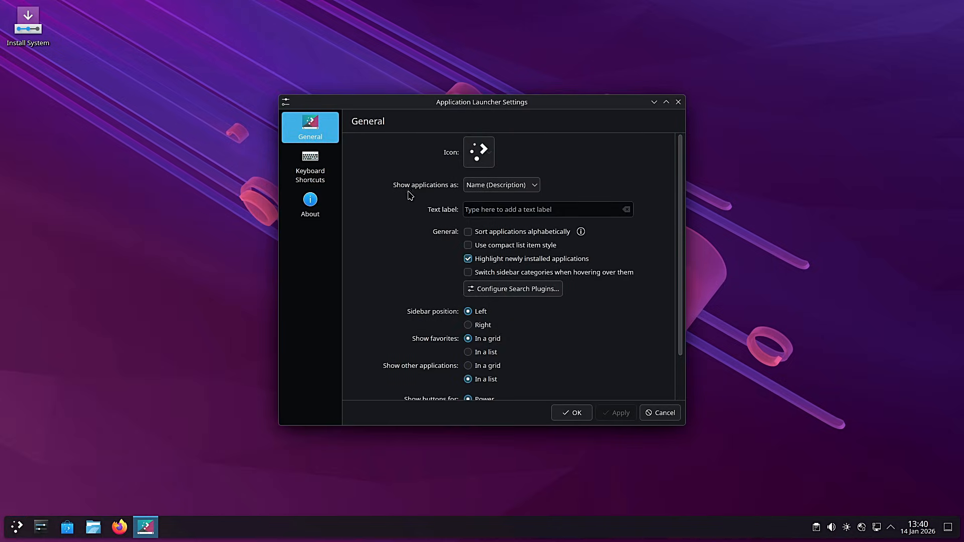
{"action": "type", "text": "app"}
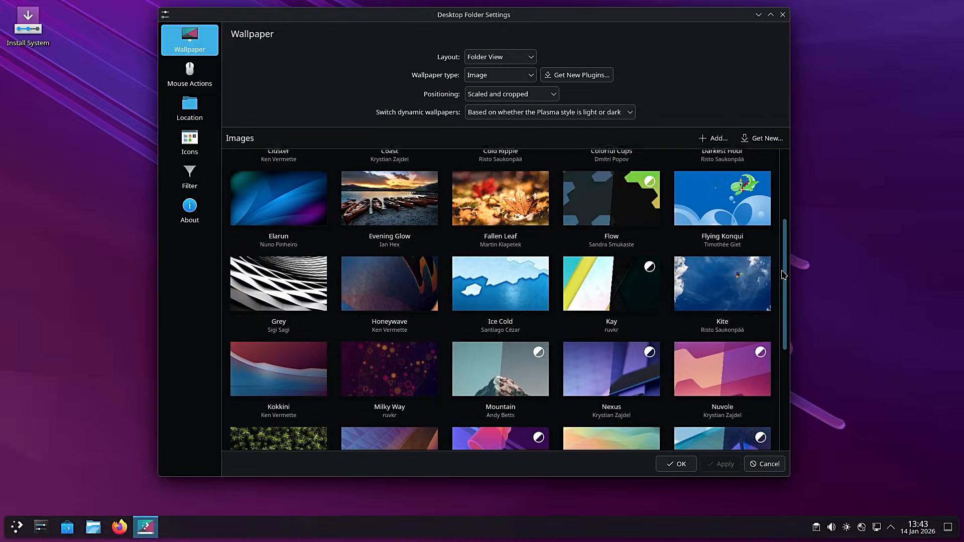
Step: Preview Altai, Autumn 5.5, By the water, Cold Ripple and Fallen Leaf, then choose Evening Glow
{"action": "scroll", "scroll_direction": "down", "scroll_amount": 3}
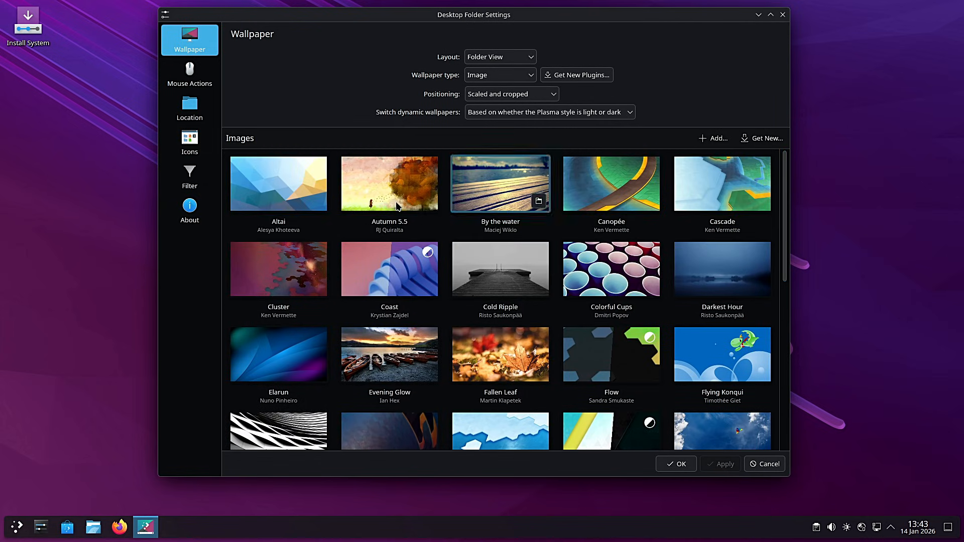
{"action": "left_click", "coordinate": [278, 184]}
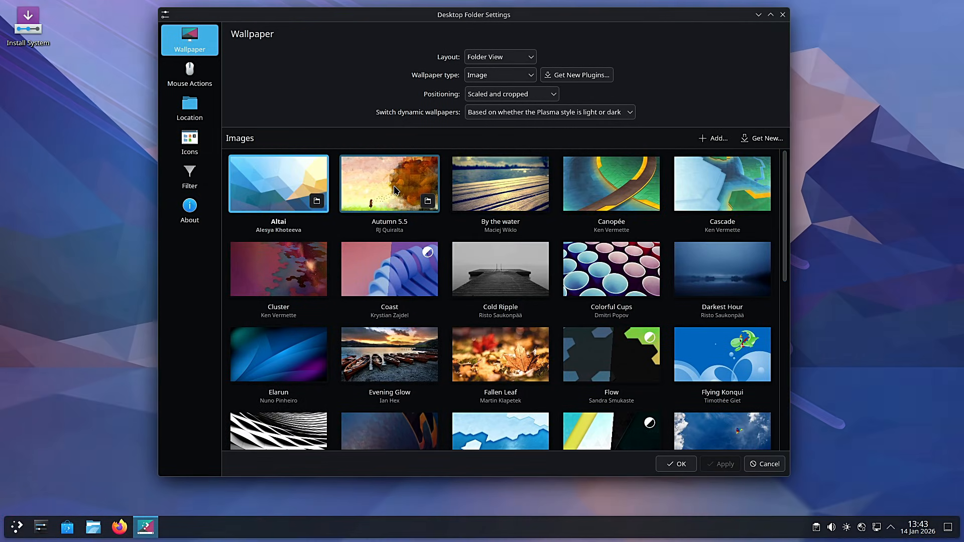
{"action": "left_click", "coordinate": [388, 183]}
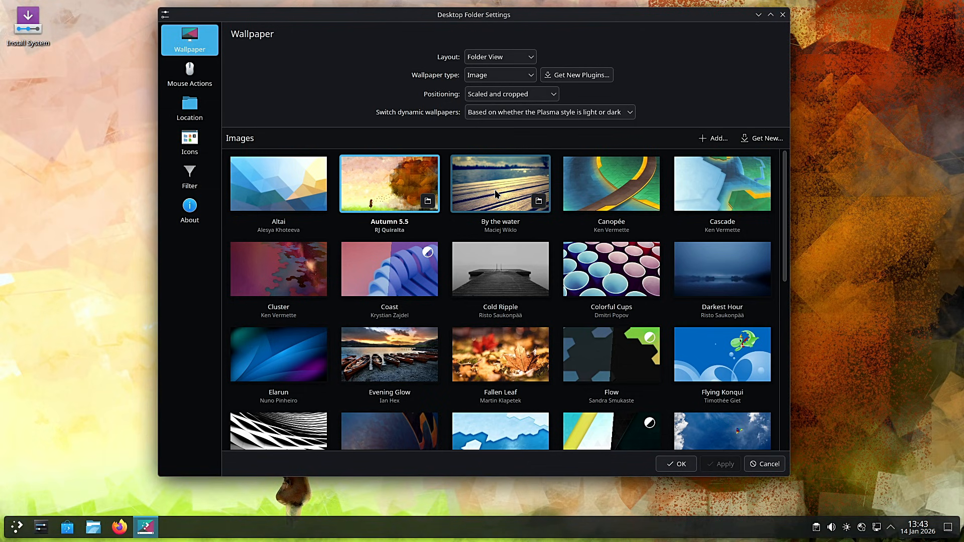
{"action": "left_click", "coordinate": [500, 183]}
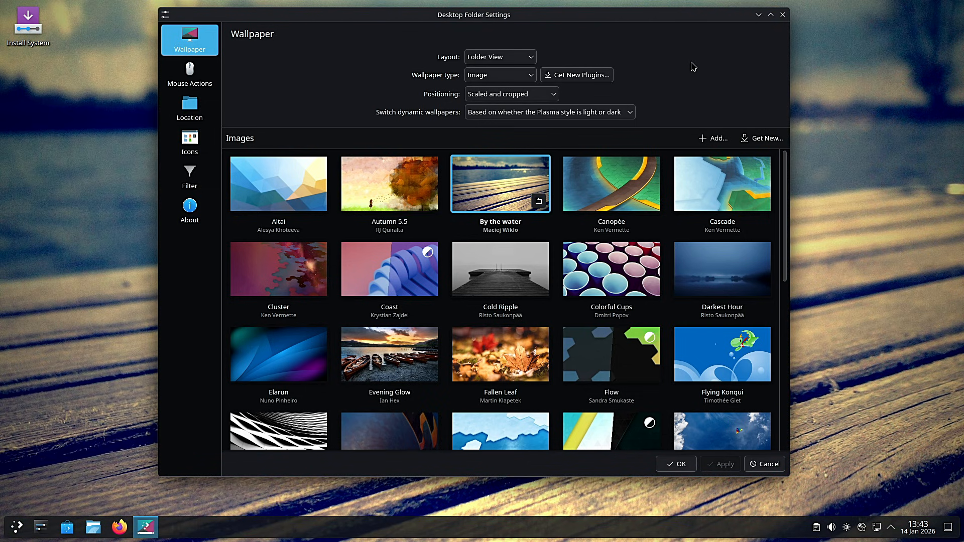
{"action": "left_click", "coordinate": [676, 463]}
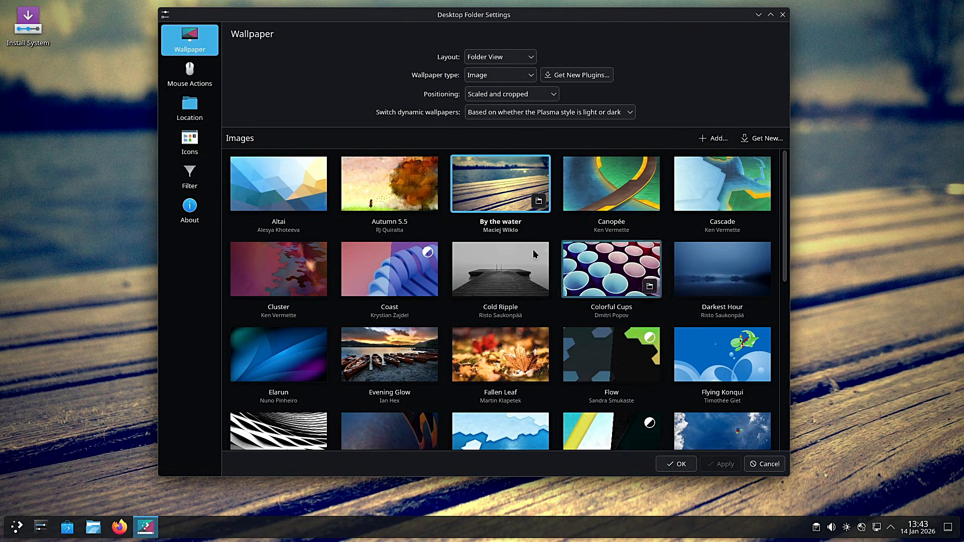
{"action": "left_click", "coordinate": [675, 464]}
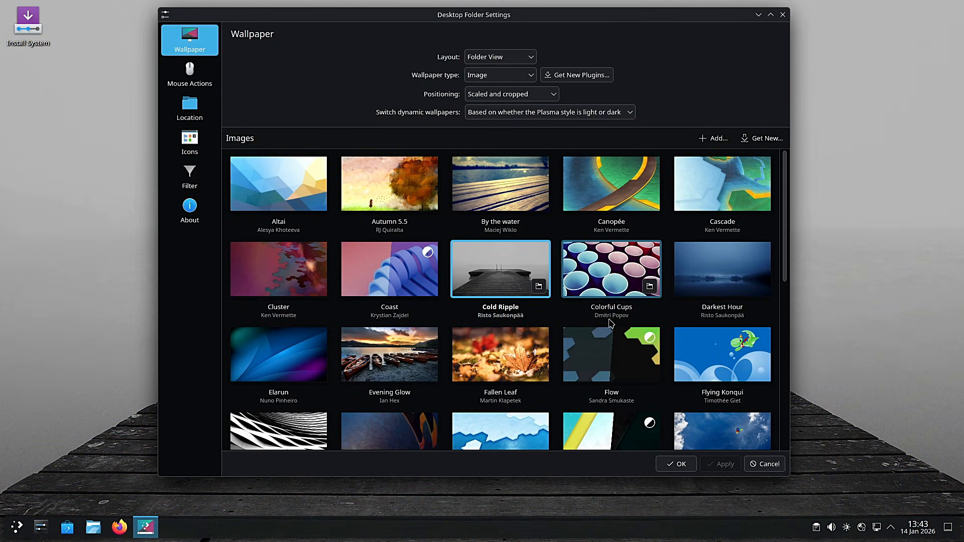
{"action": "left_click", "coordinate": [500, 354]}
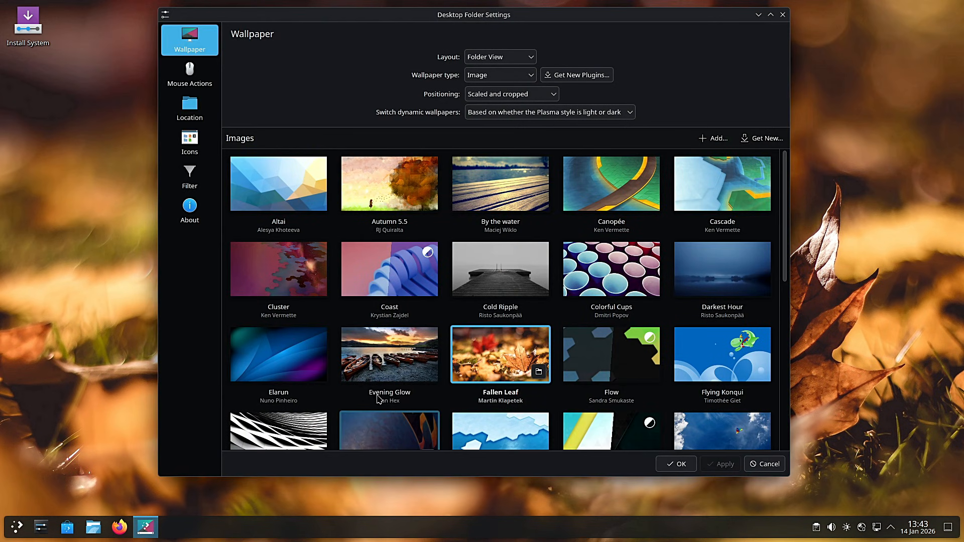
{"action": "left_click", "coordinate": [675, 463]}
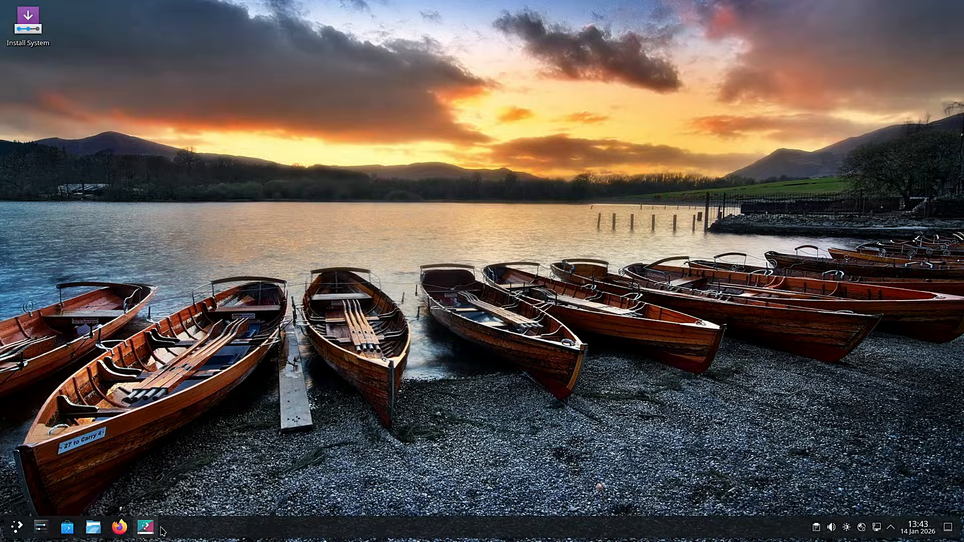
Step: Open the Application Launcher from the left end of the panel
{"action": "left_click", "coordinate": [145, 526]}
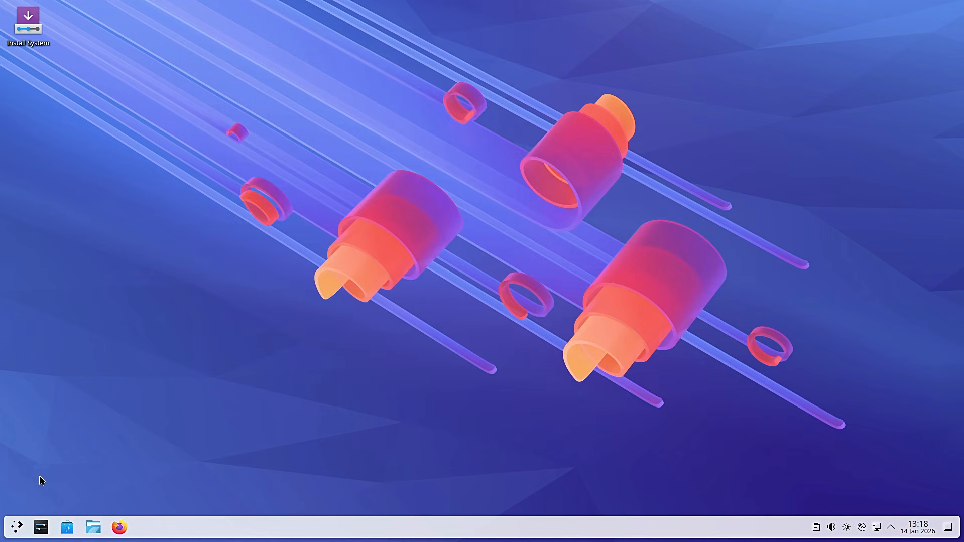
{"action": "left_click", "coordinate": [16, 527]}
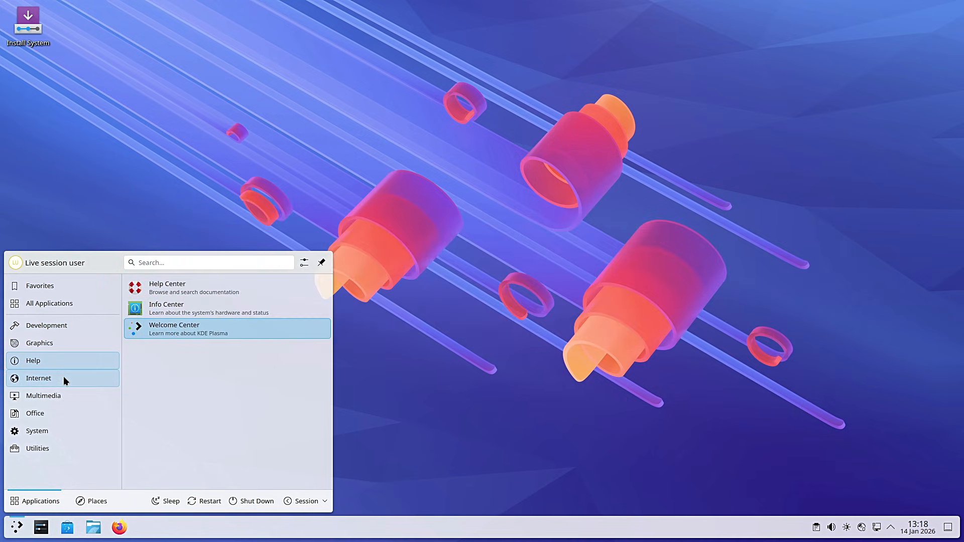
Step: Browse the Multimedia and System categories, then launch System Monitor
{"action": "left_click", "coordinate": [43, 395]}
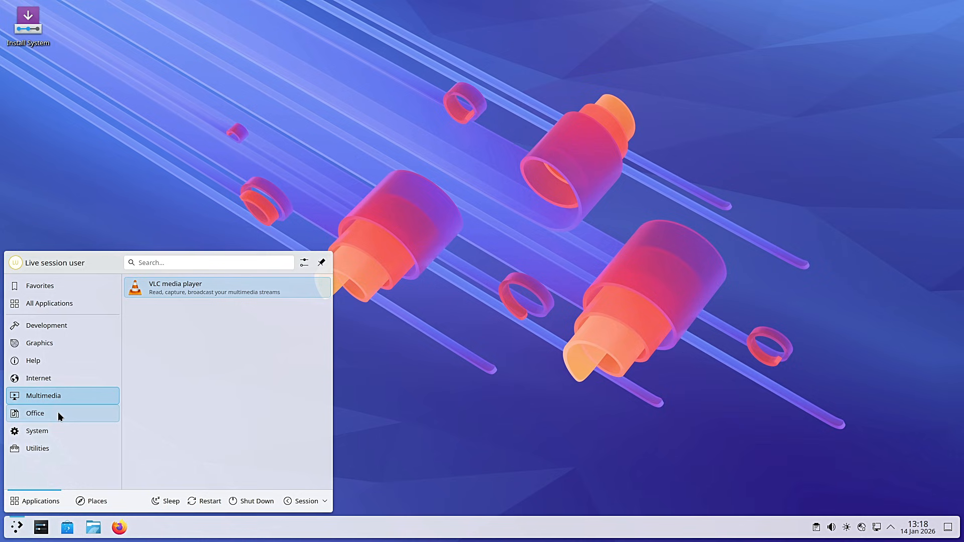
{"action": "left_click", "coordinate": [36, 430]}
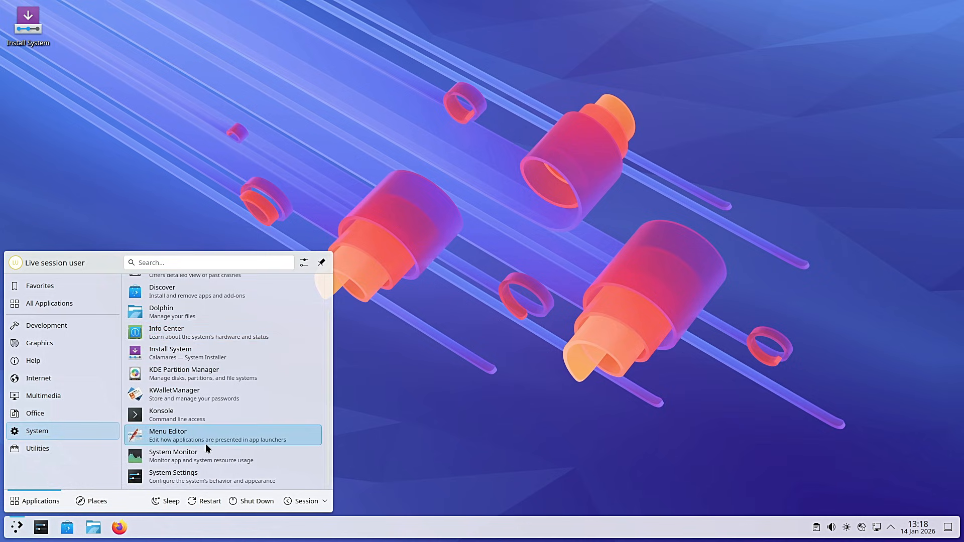
{"action": "left_click", "coordinate": [173, 452]}
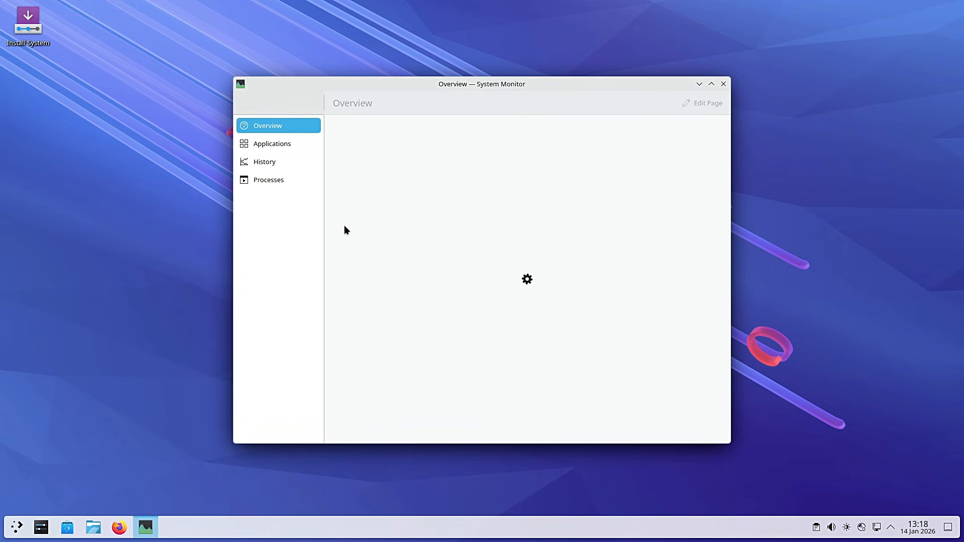
Step: Show System Monitor's Applications page, then its History page
{"action": "left_click", "coordinate": [272, 143]}
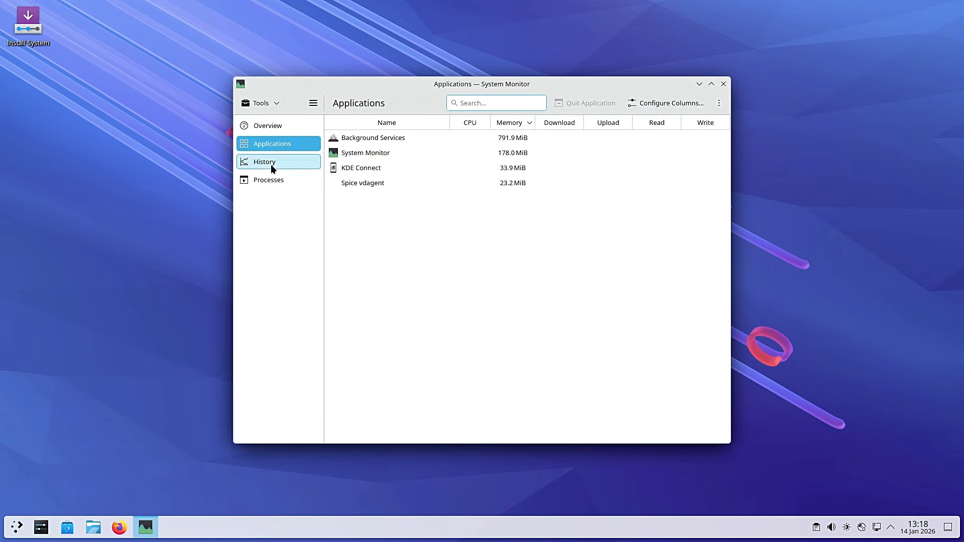
{"action": "left_click", "coordinate": [266, 125]}
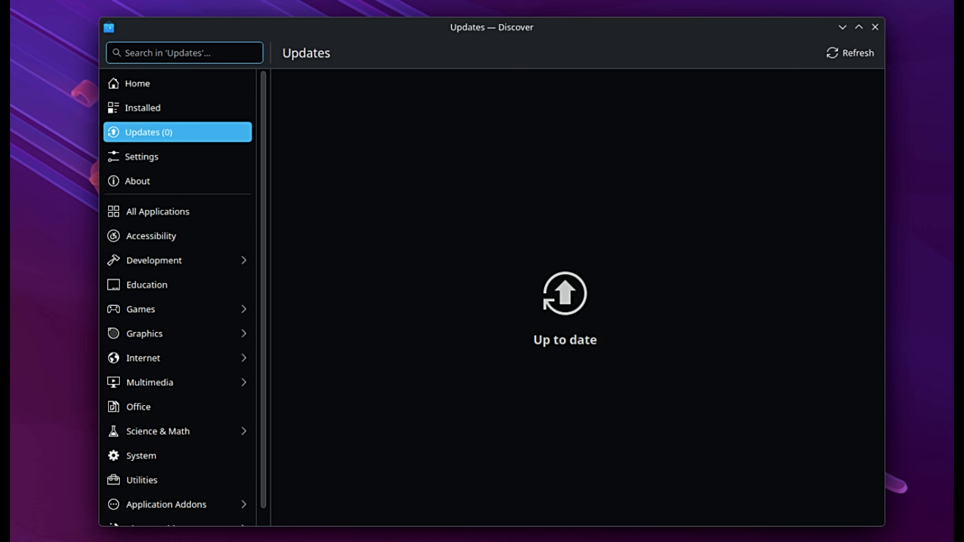
Step: Show Discover's Updates page, which reports no pending updates
{"action": "left_click", "coordinate": [136, 83]}
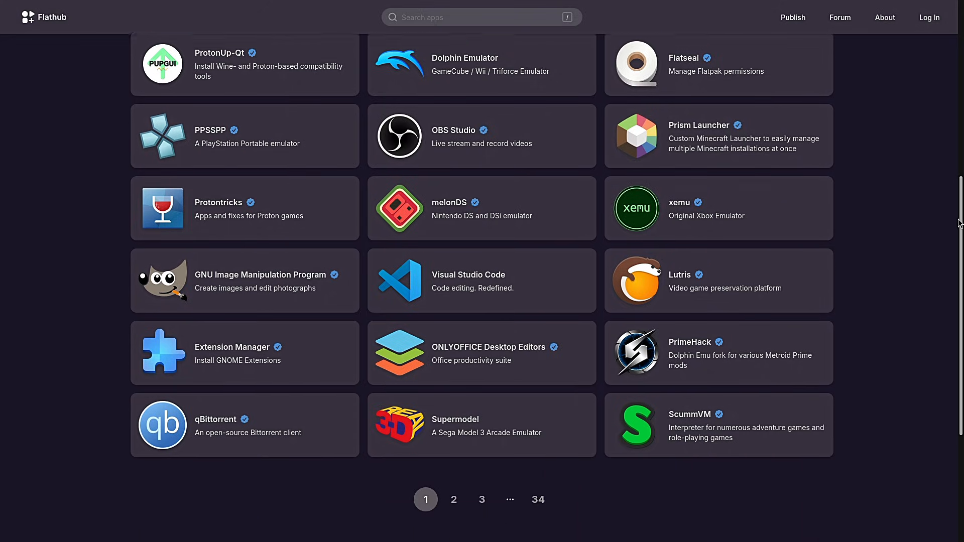
Step: Scroll through Flathub's Popular Apps list and move to page 3
{"action": "scroll", "scroll_direction": "down", "scroll_amount": 3}
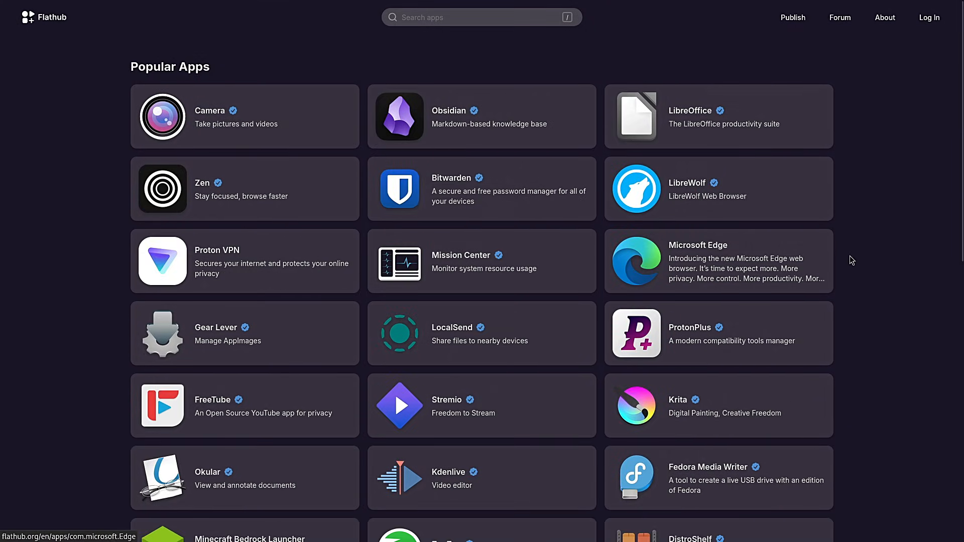
{"action": "scroll", "scroll_direction": "down", "scroll_amount": 3}
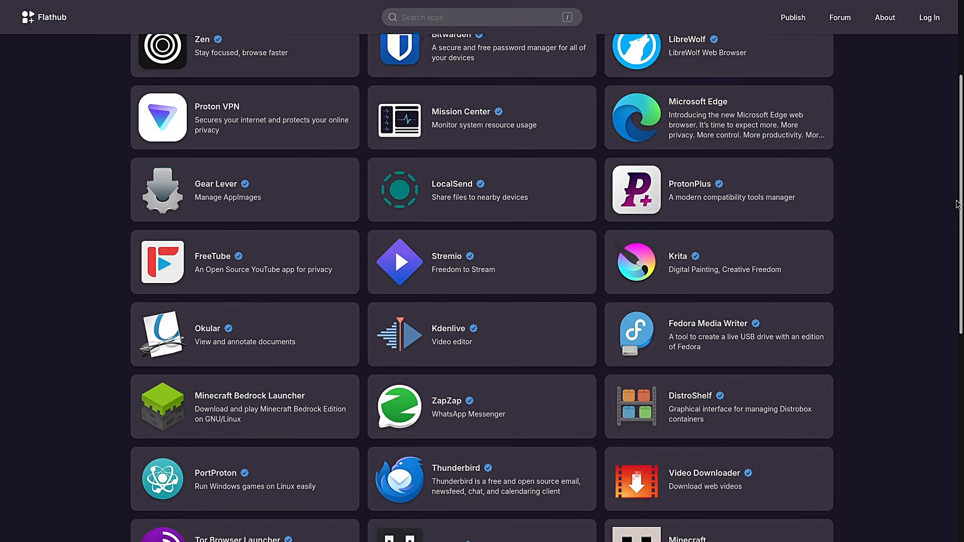
{"action": "scroll", "scroll_direction": "down", "scroll_amount": 3}
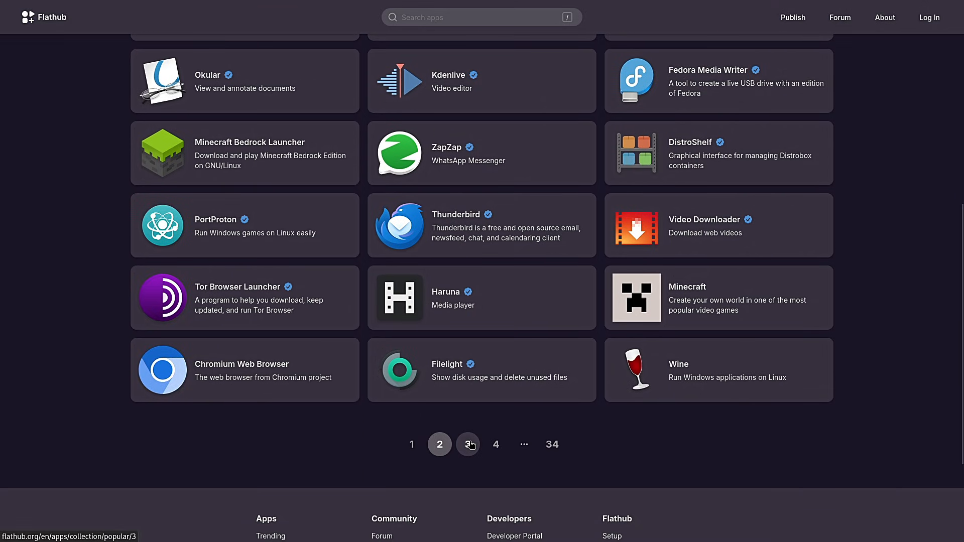
{"action": "left_click", "coordinate": [468, 444]}
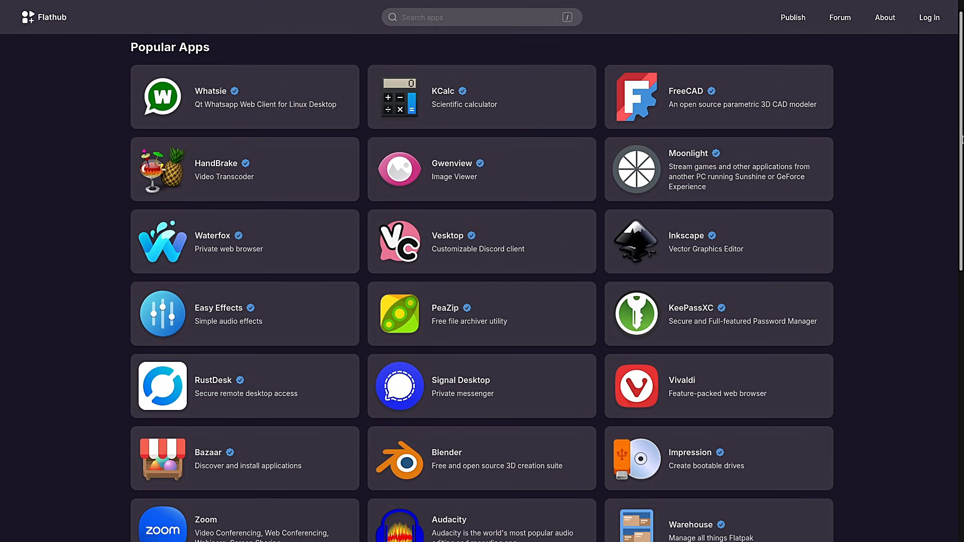
{"action": "scroll", "scroll_direction": "down", "scroll_amount": 3}
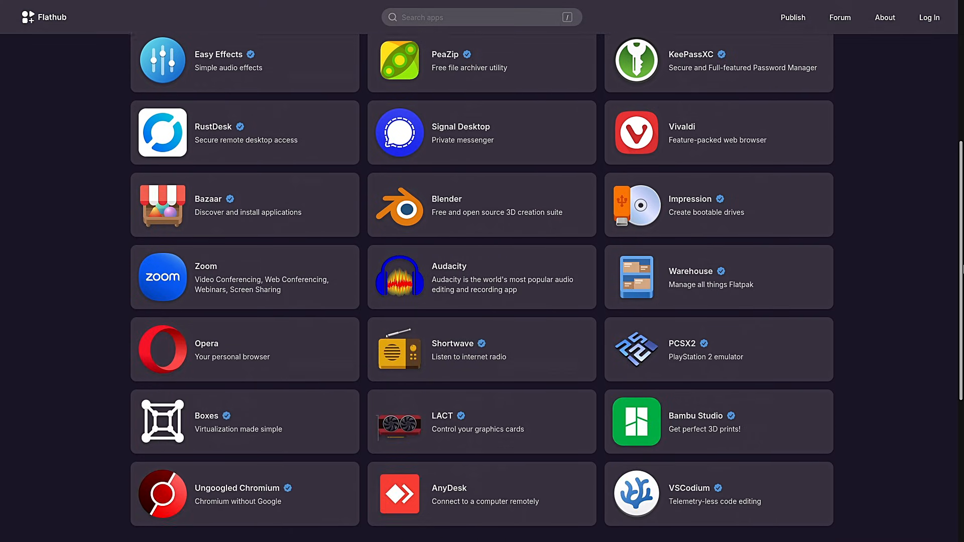
{"action": "scroll", "scroll_direction": "down", "scroll_amount": 3}
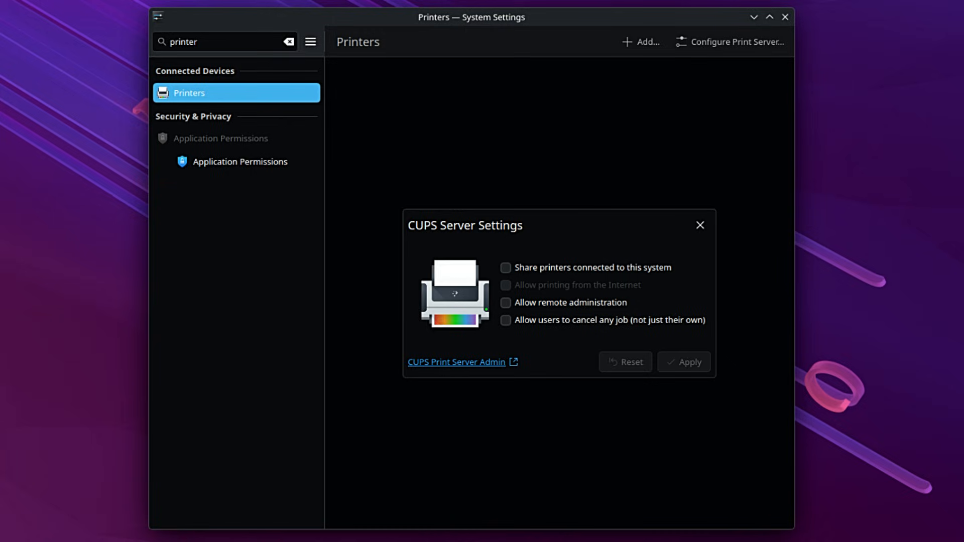
Step: Search the System Settings for 'pow' to find power options
{"action": "type", "text": "pow"}
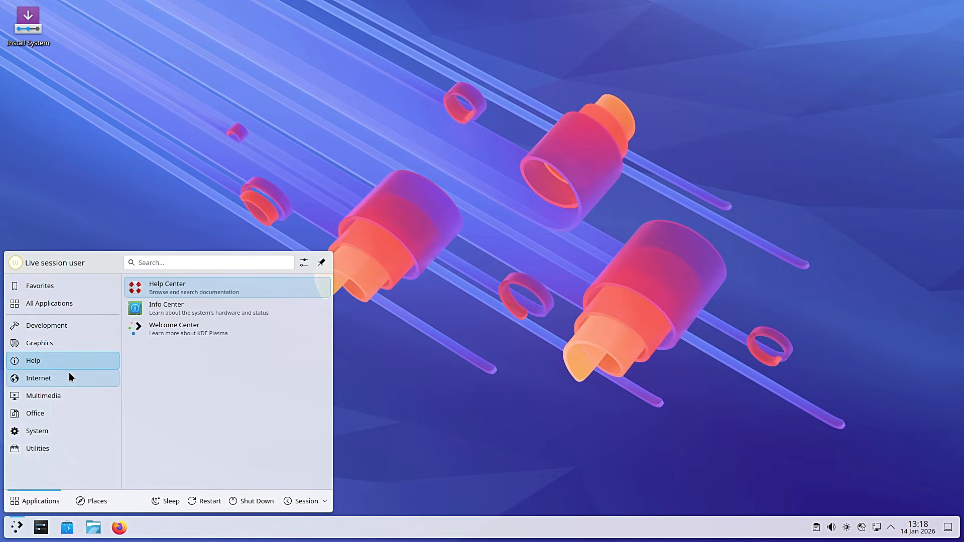
{"action": "mouse_move", "coordinate": [174, 308]}
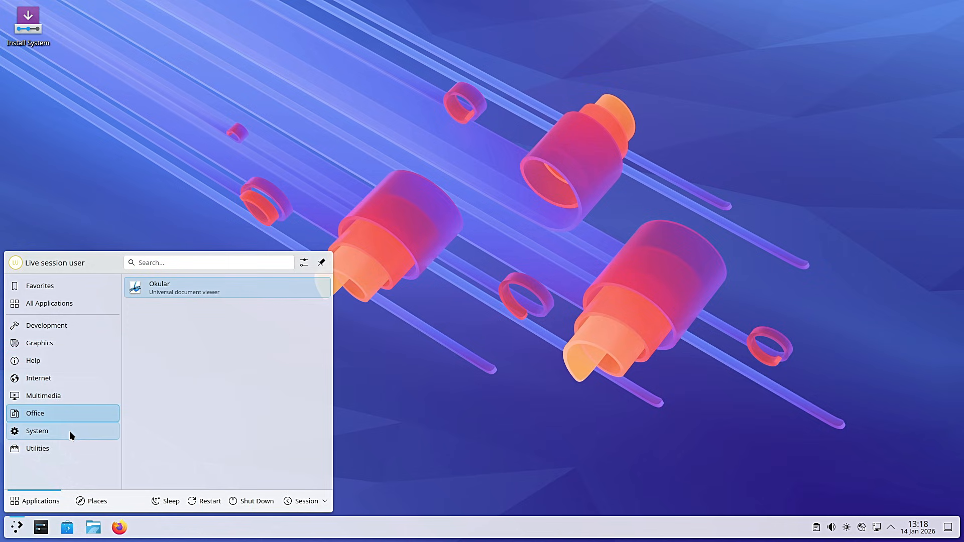
Step: Choose the launcher's System category to reach System Monitor
{"action": "left_click", "coordinate": [37, 430]}
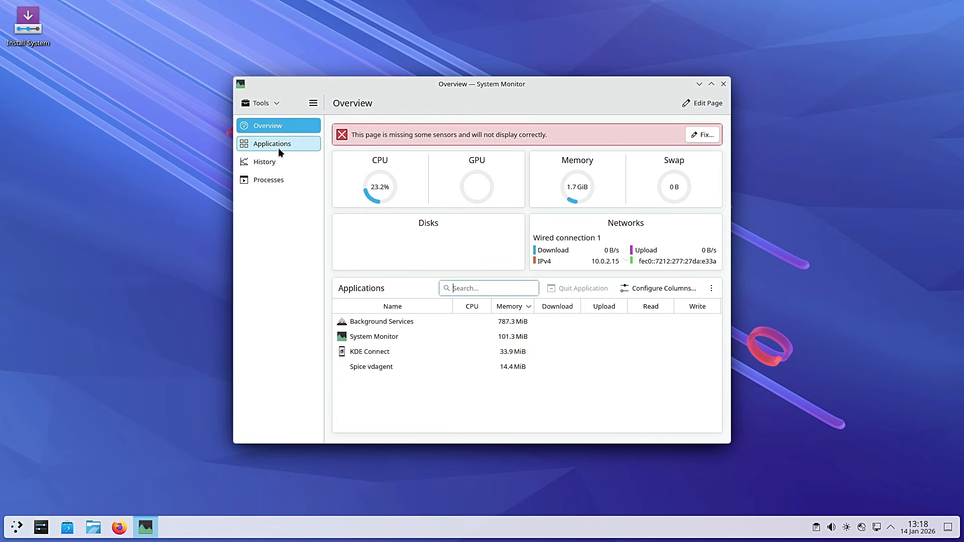
Step: View System Monitor's Processes page, then close System Monitor
{"action": "left_click", "coordinate": [268, 179]}
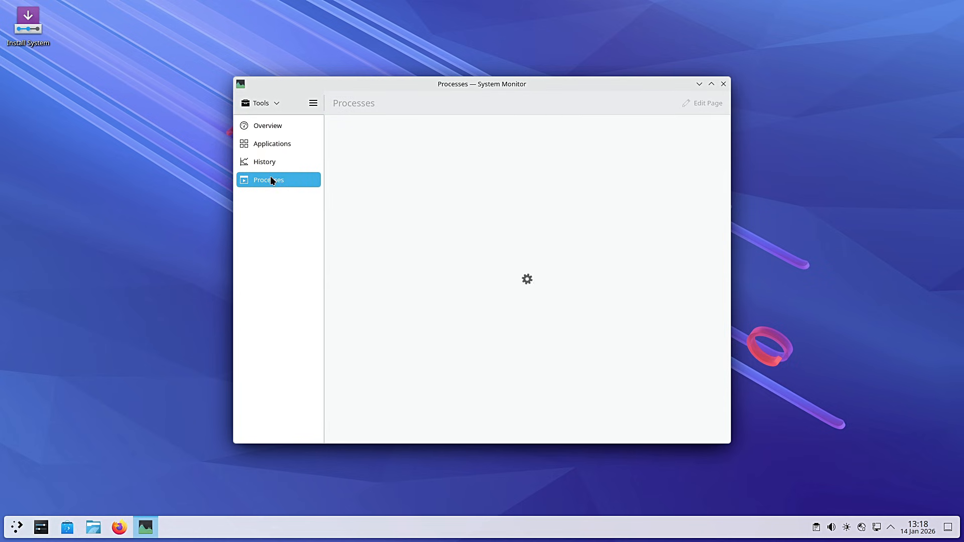
{"action": "left_click", "coordinate": [267, 125]}
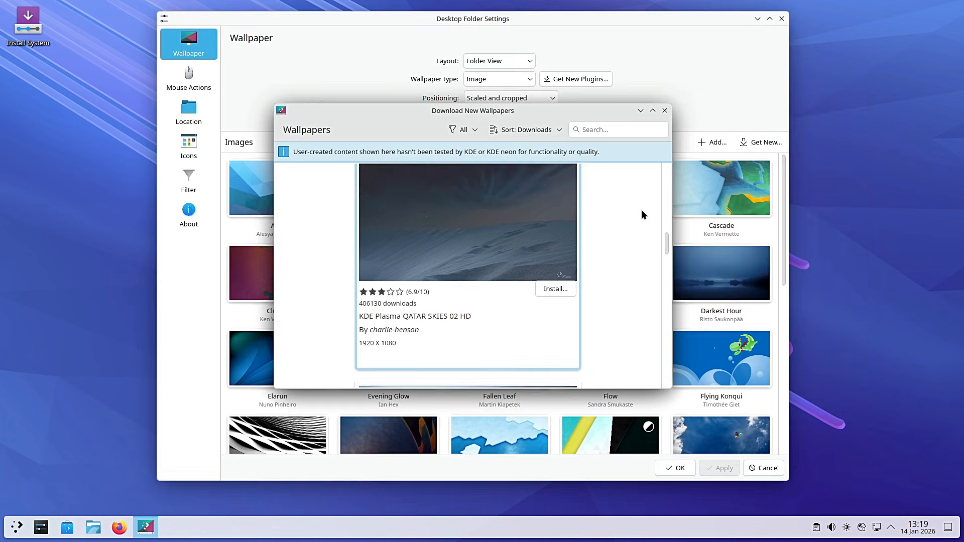
Step: Browse wallpaper downloads and the Mouse Actions, Location and Filter pages, then dismiss the desktop menu
{"action": "scroll", "scroll_direction": "down", "scroll_amount": 3}
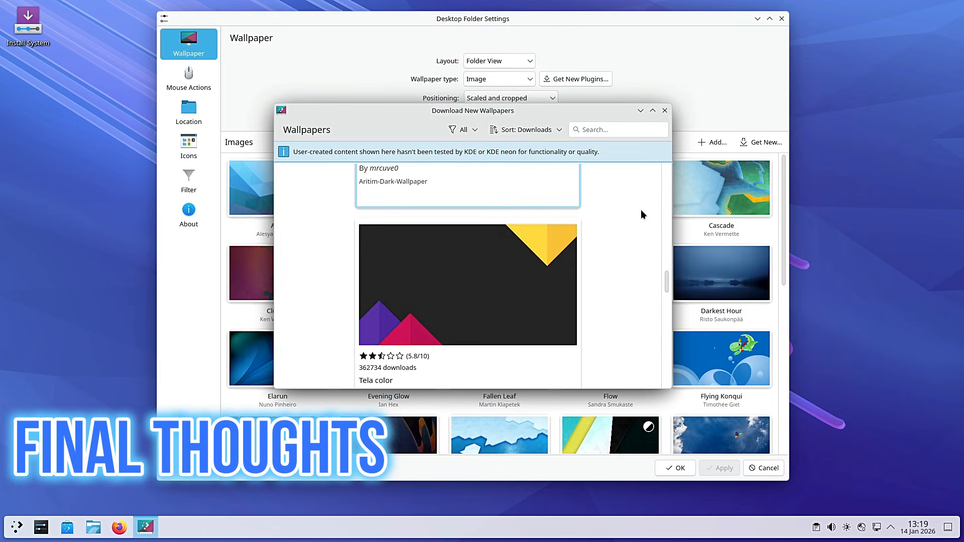
{"action": "scroll", "scroll_direction": "down", "scroll_amount": 3}
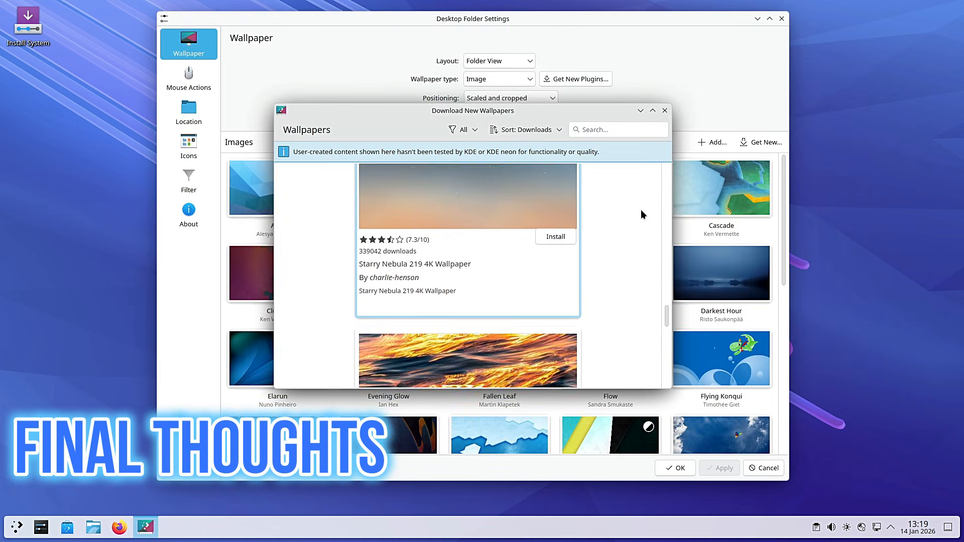
{"action": "left_click", "coordinate": [189, 76]}
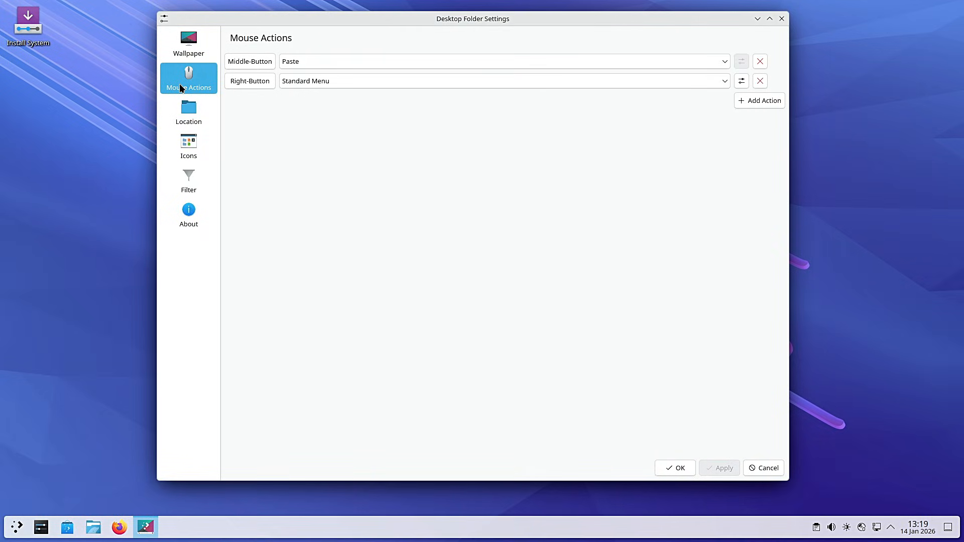
{"action": "left_click", "coordinate": [188, 112]}
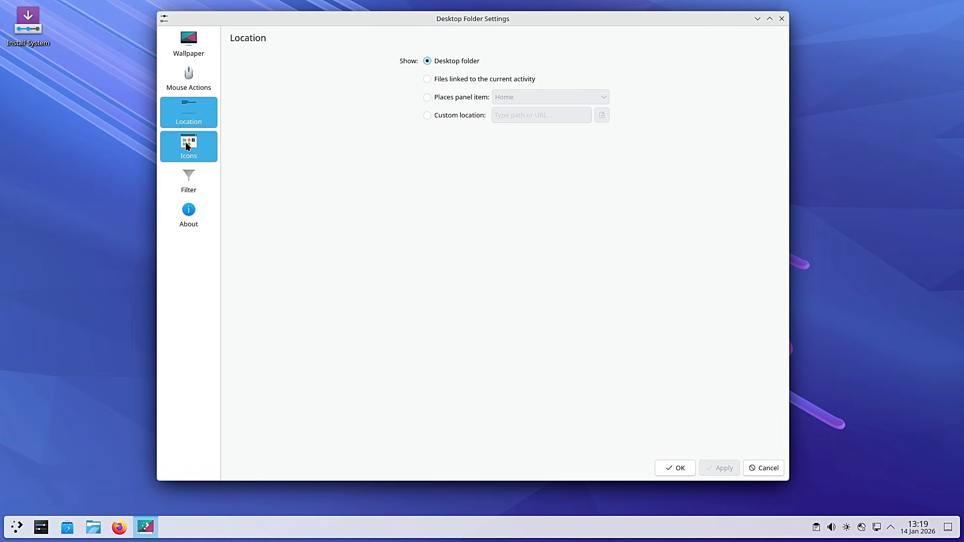
{"action": "left_click", "coordinate": [188, 180]}
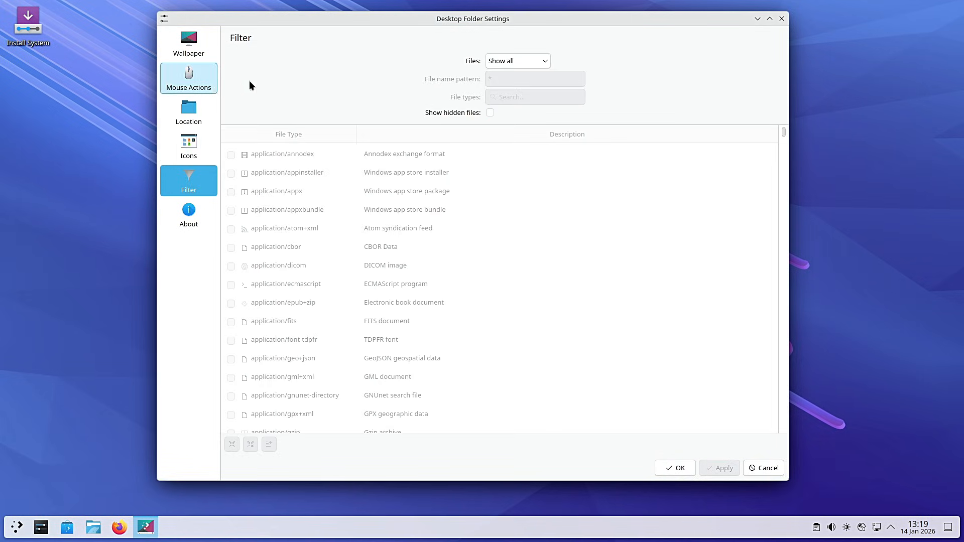
{"action": "left_click", "coordinate": [767, 468]}
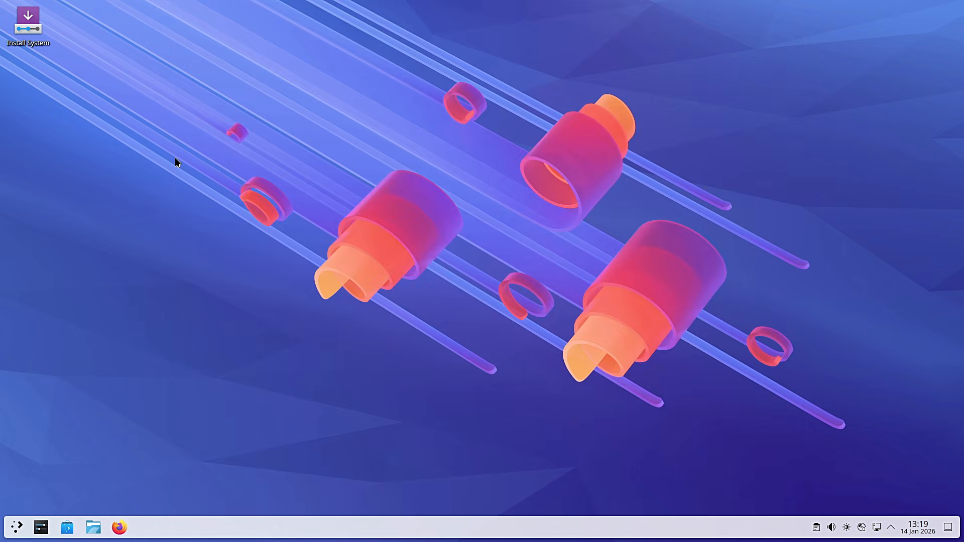
{"action": "right_click", "coordinate": [252, 172]}
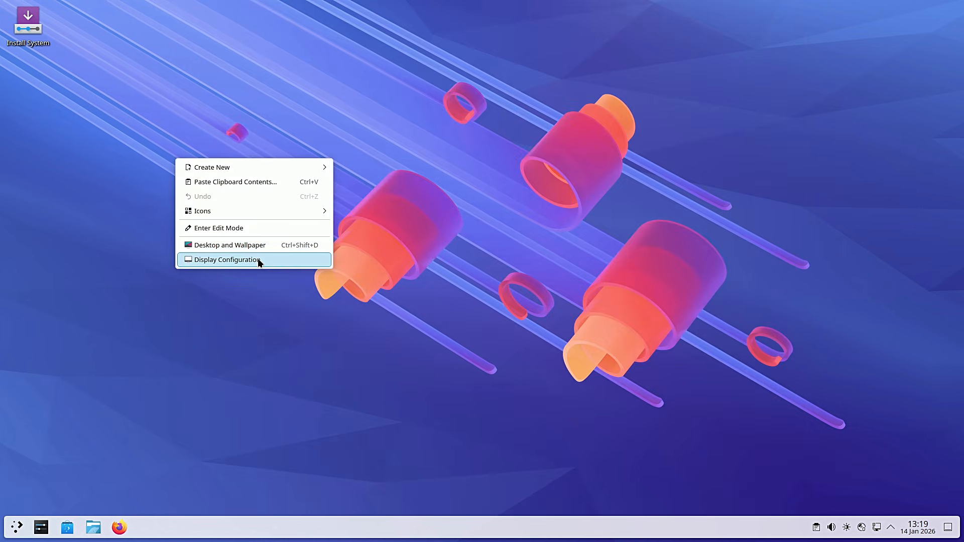
{"action": "left_click", "coordinate": [225, 259]}
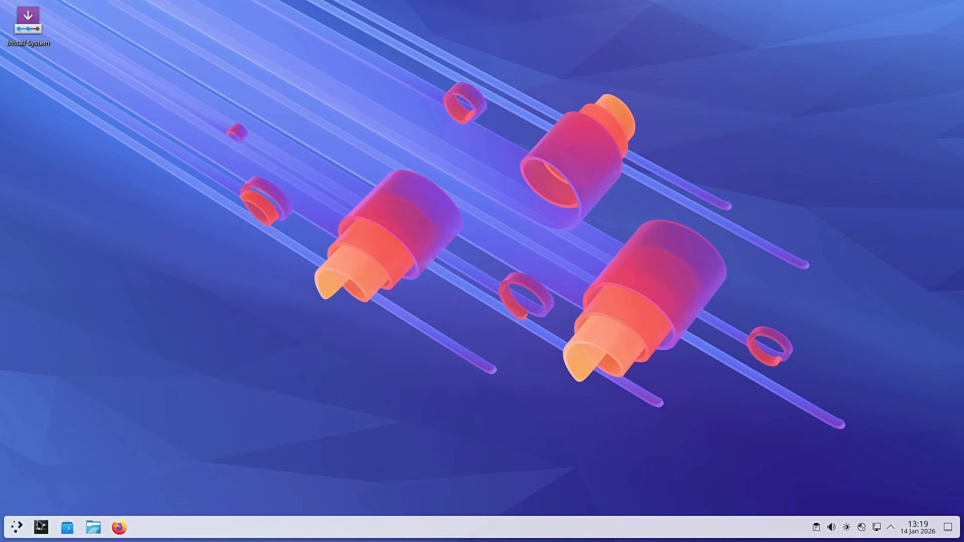
Step: Go from System Settings' Wallpaper to Colors & Themes and open Get New global themes
{"action": "left_click", "coordinate": [40, 526]}
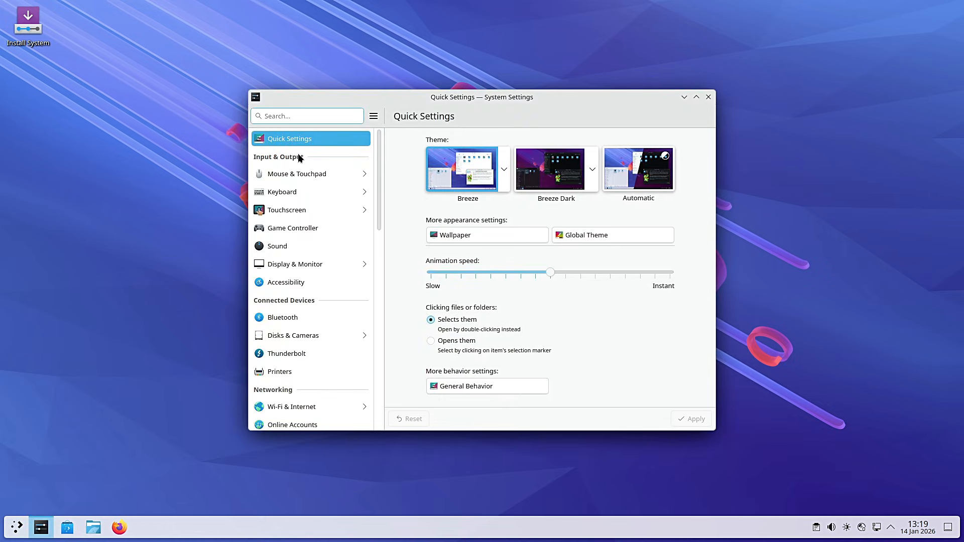
{"action": "scroll", "scroll_direction": "down", "scroll_amount": 3}
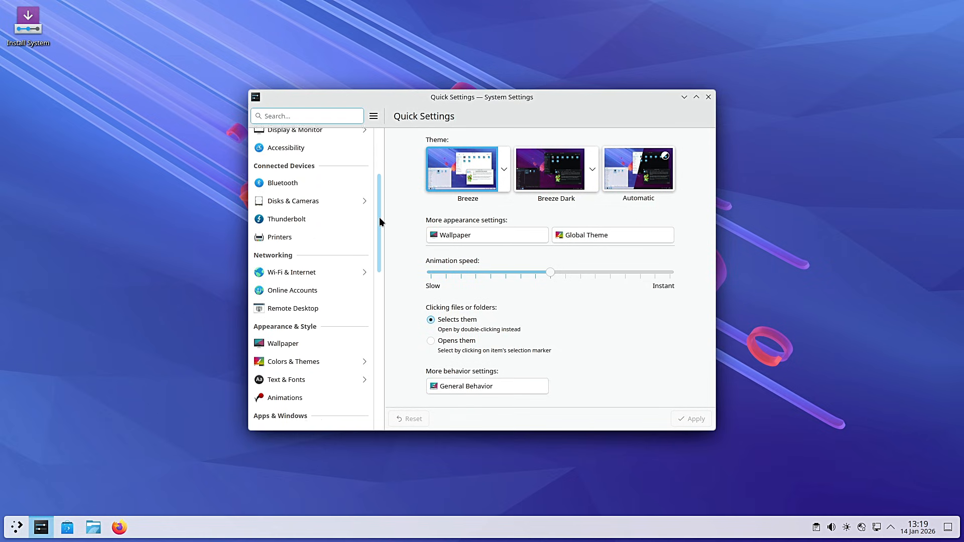
{"action": "left_click", "coordinate": [283, 343]}
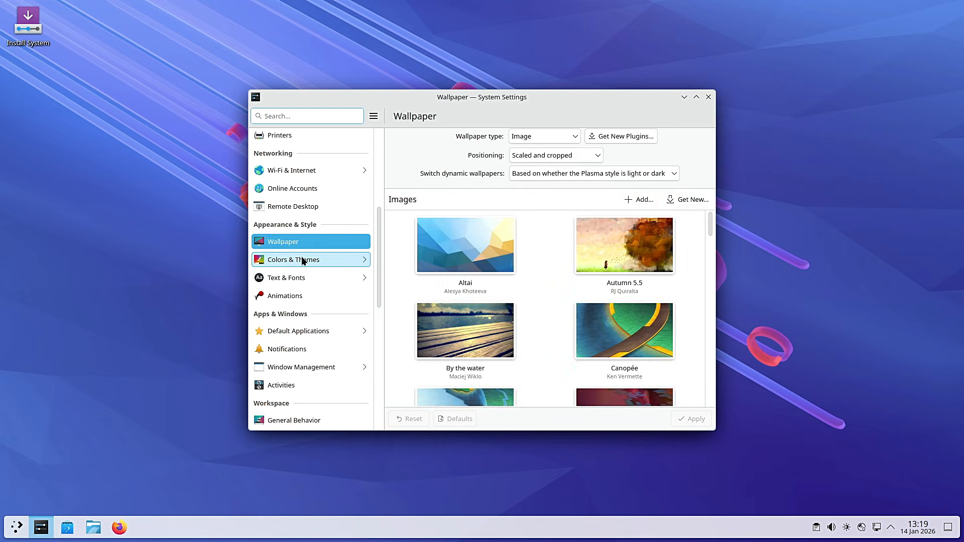
{"action": "left_click", "coordinate": [293, 259]}
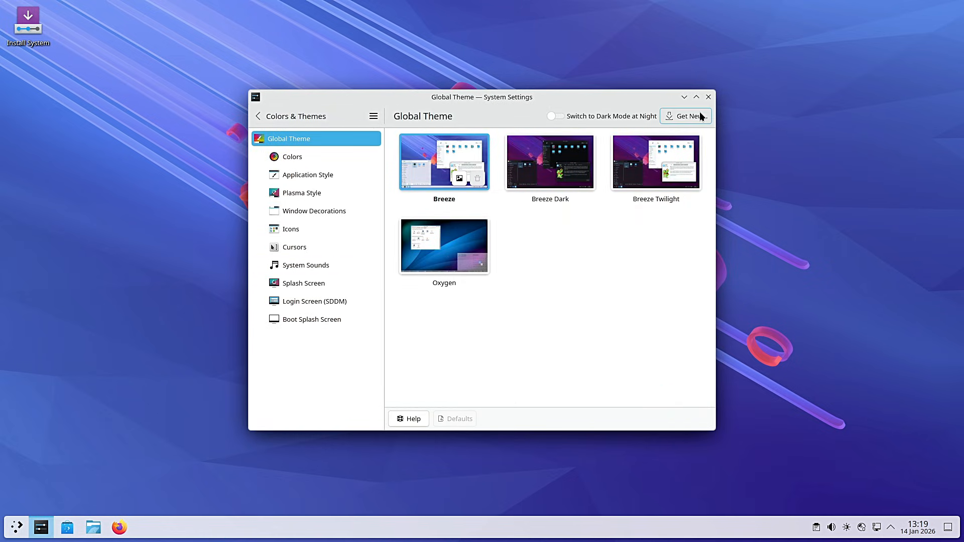
{"action": "left_click", "coordinate": [688, 115]}
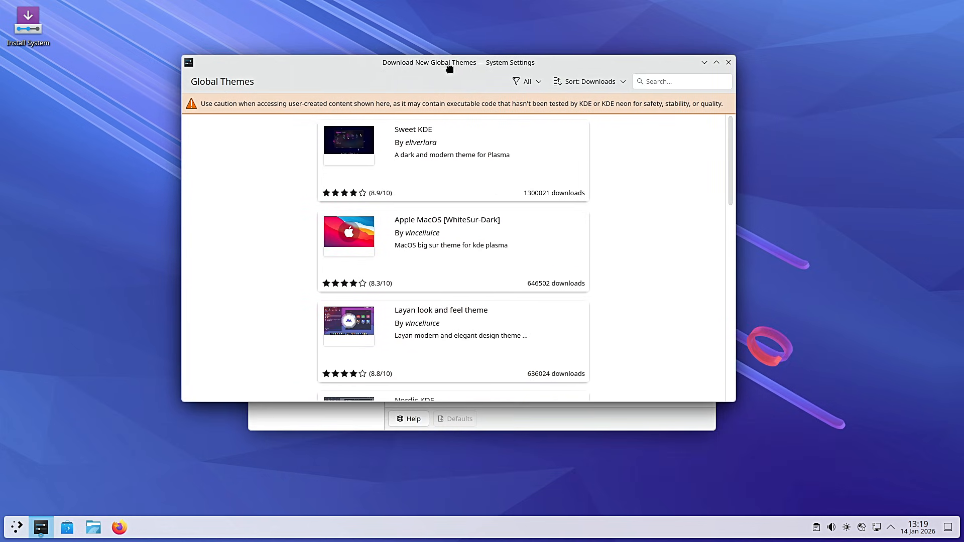
{"action": "scroll", "scroll_direction": "down", "scroll_amount": 3}
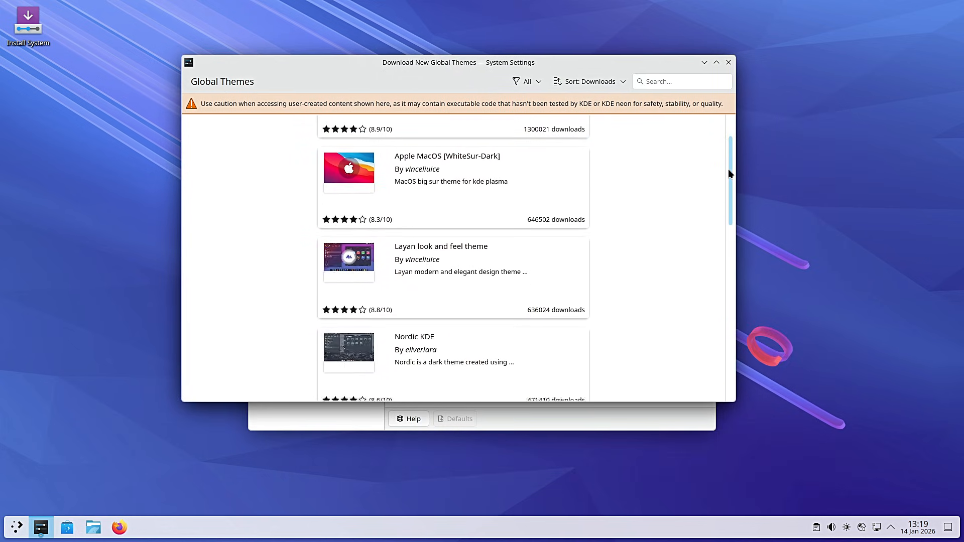
{"action": "scroll", "scroll_direction": "down", "scroll_amount": 3}
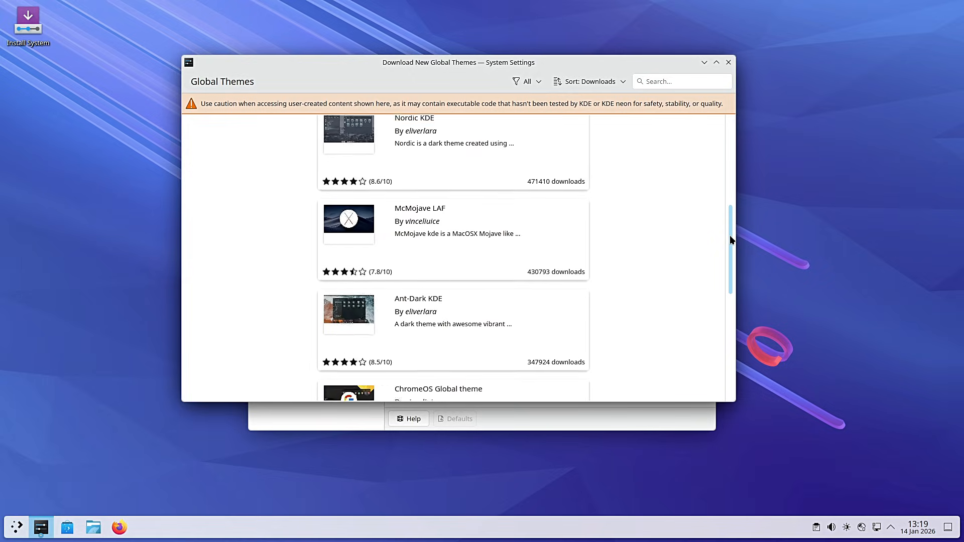
{"action": "scroll", "scroll_direction": "down", "scroll_amount": 3}
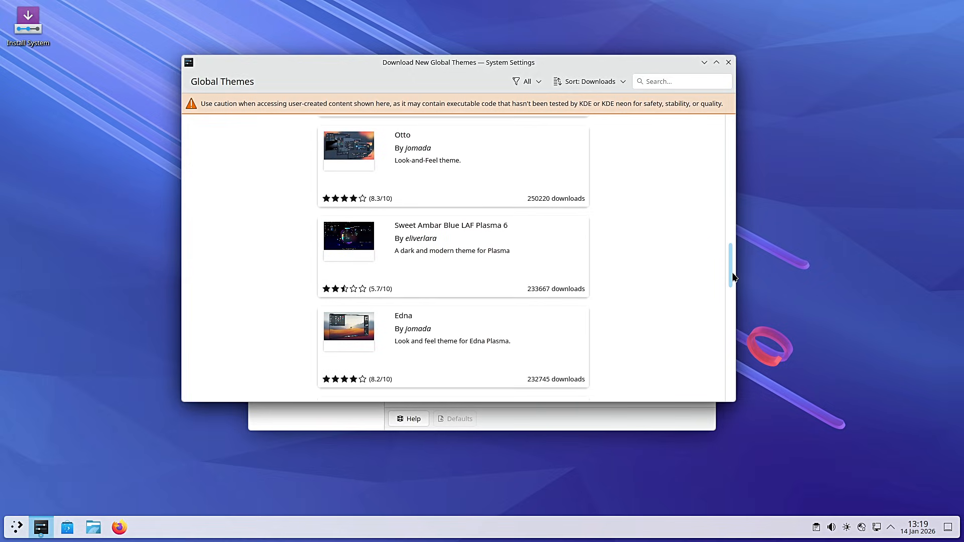